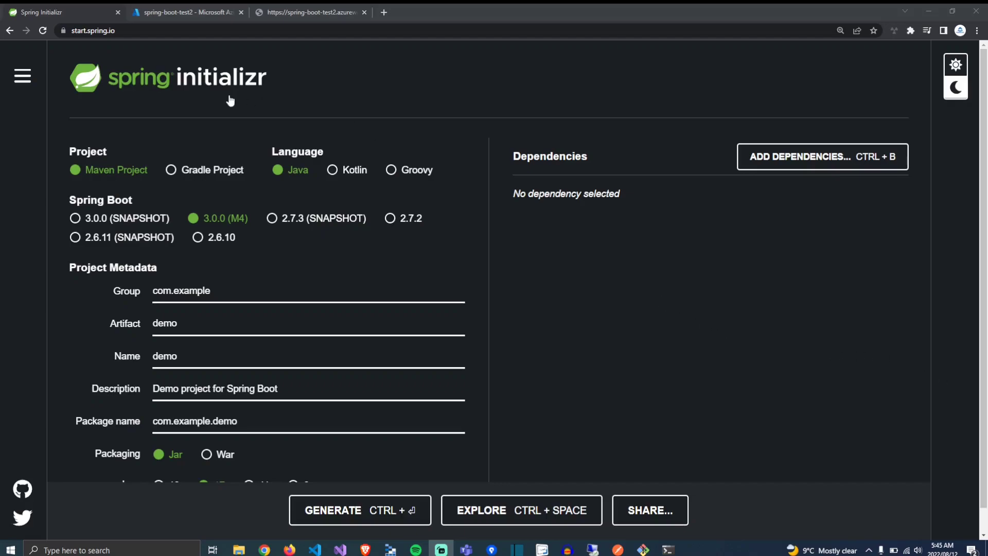
mouse_move(246, 110)
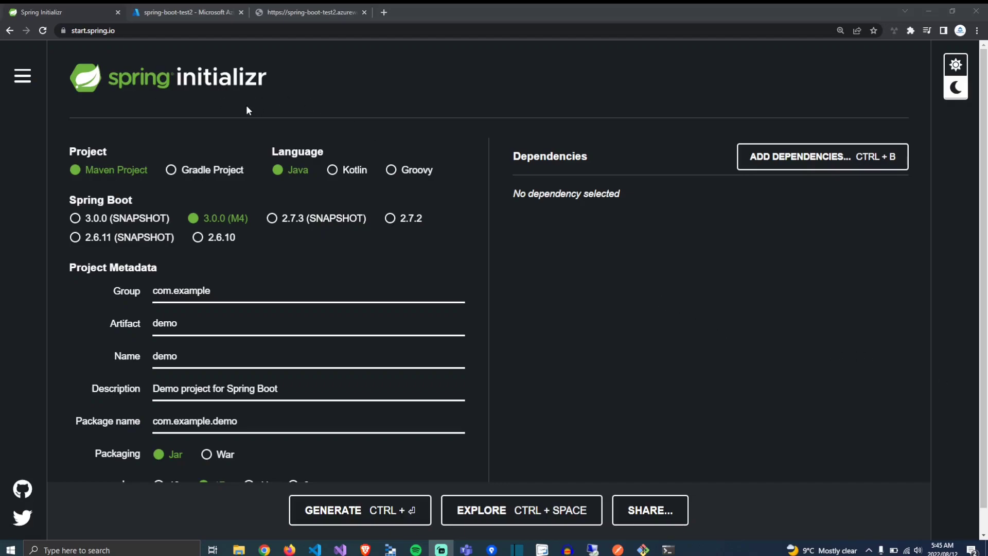
Step: Check the Azure portal overview and reload the deployed site, then return to pom.xml in the editor
click(183, 12)
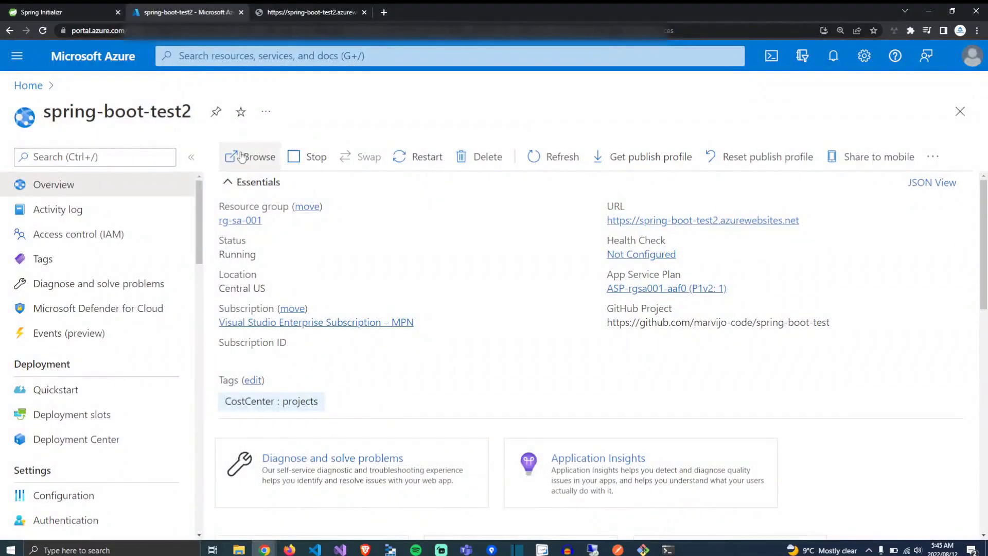
mouse_move(302, 8)
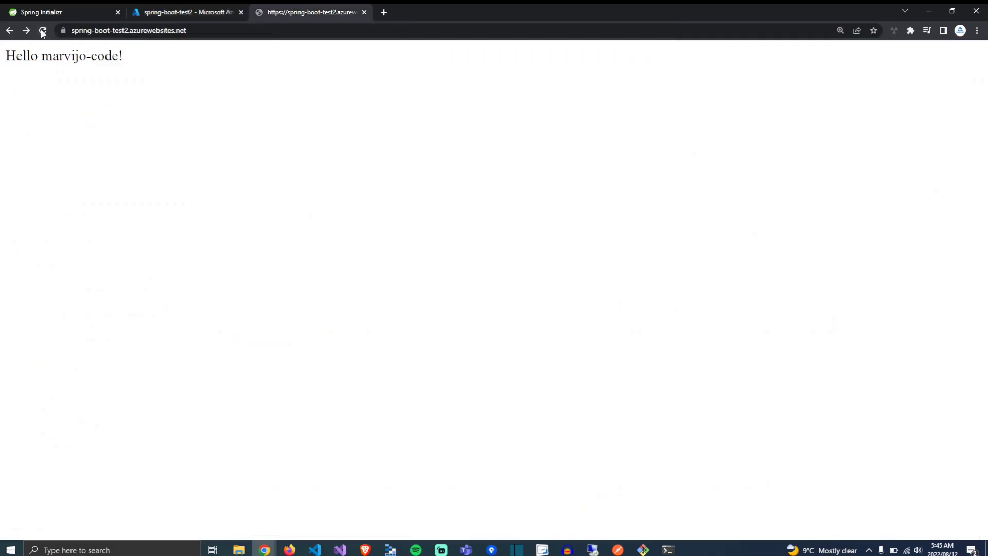
click(43, 29)
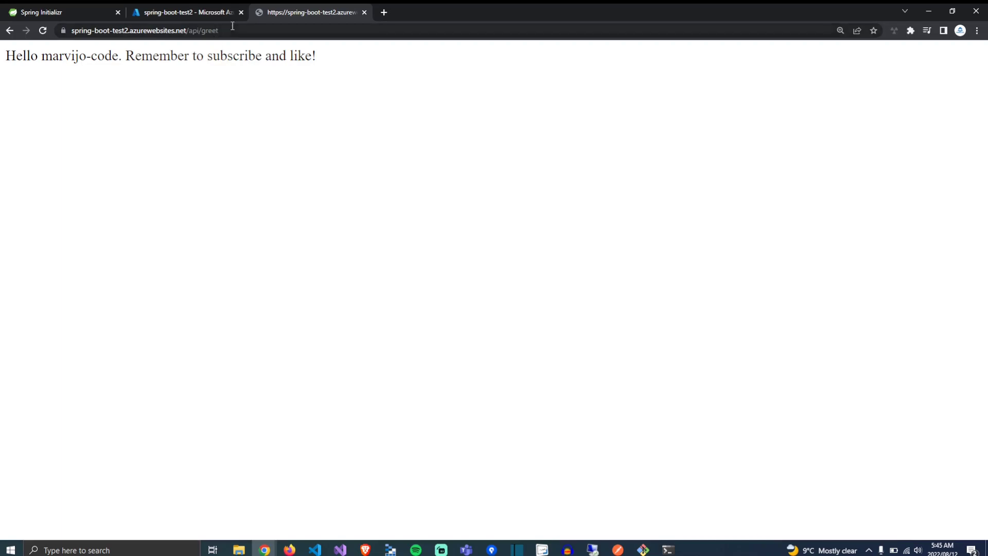
mouse_move(287, 475)
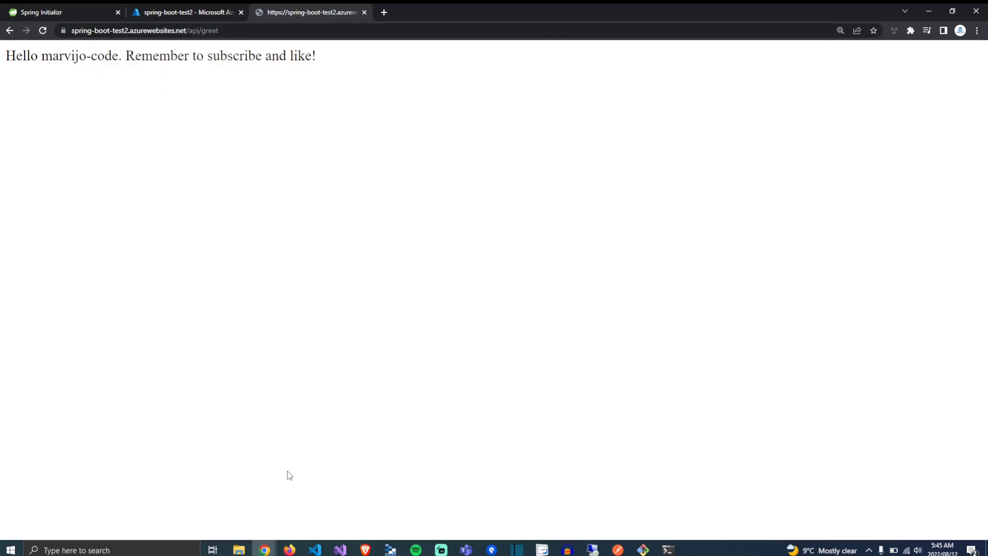
click(315, 550)
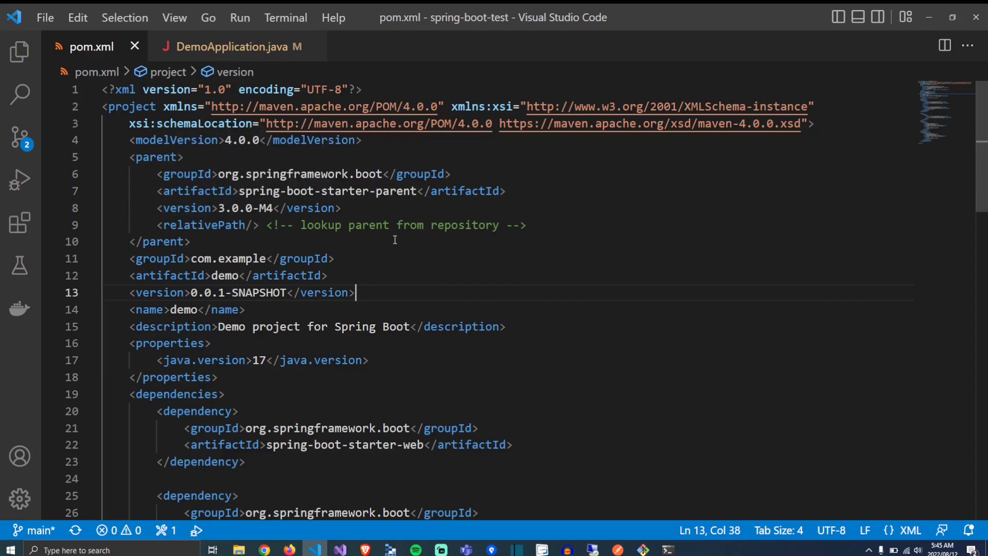
scroll(down, 3)
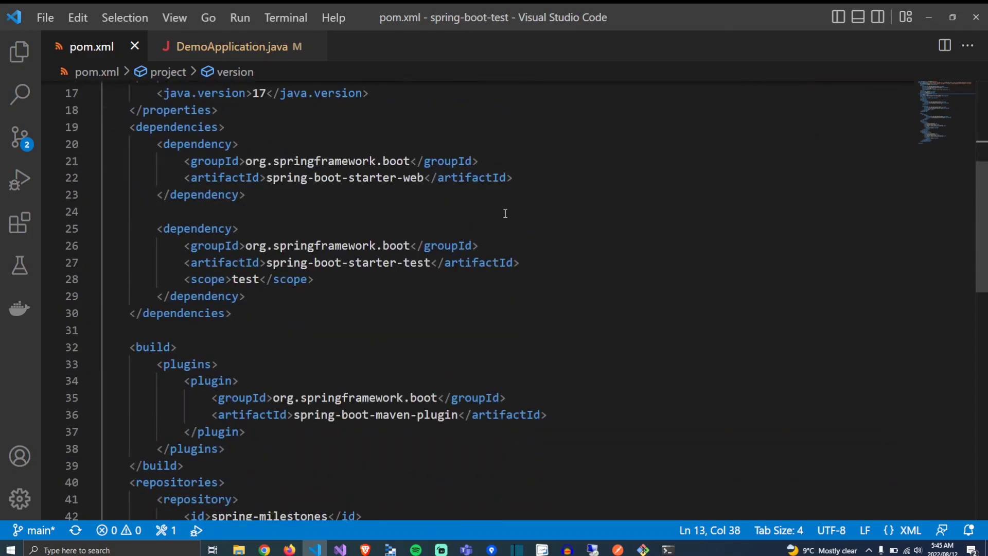
scroll(down, 3)
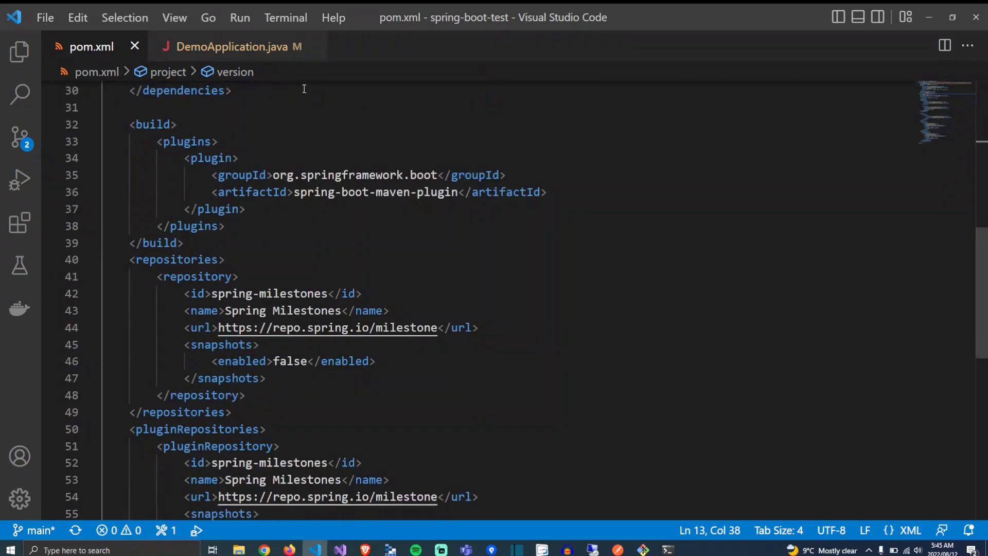
click(237, 47)
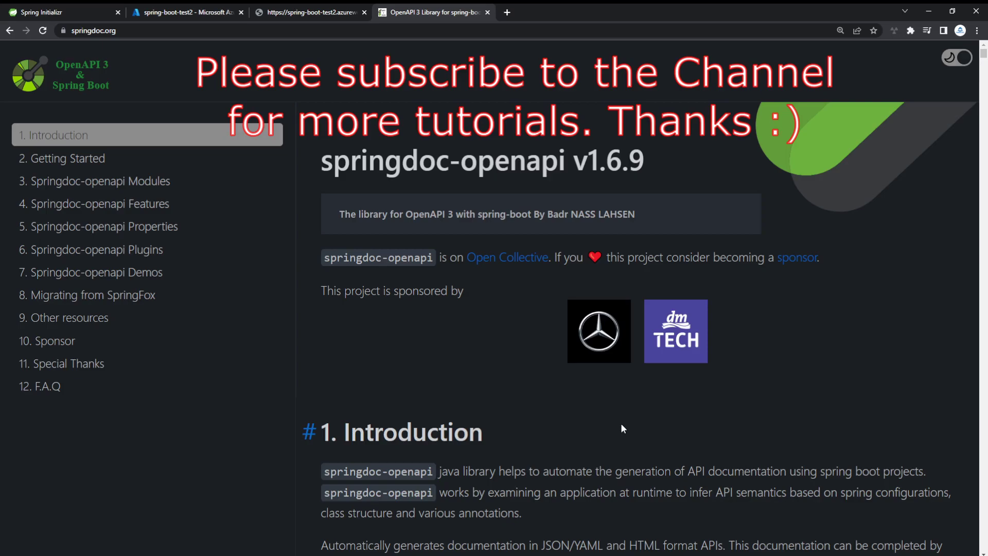
Step: Scroll springdoc.org to Getting Started, copy the springdoc-openapi-ui 1.6.9 dependency and return to the editor
scroll(down, 3)
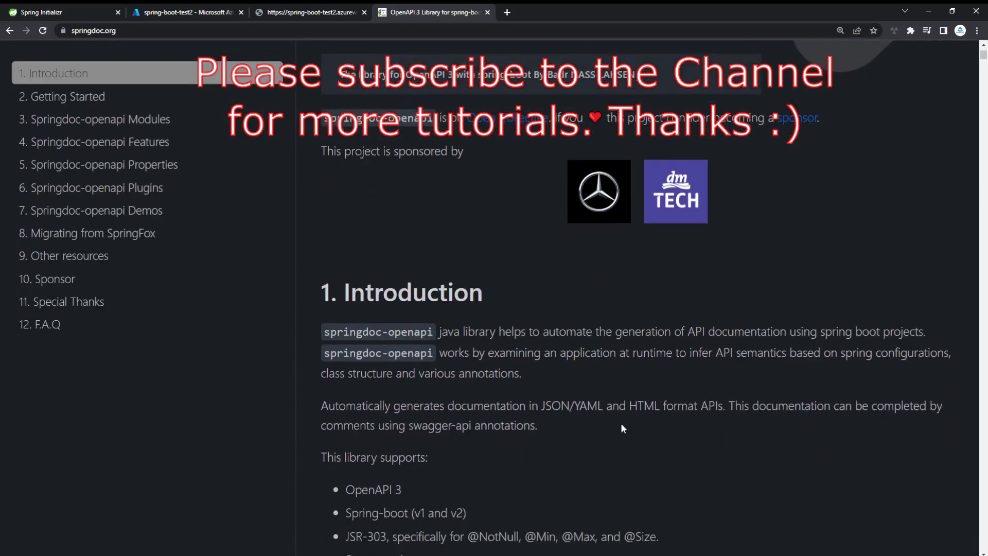
scroll(down, 3)
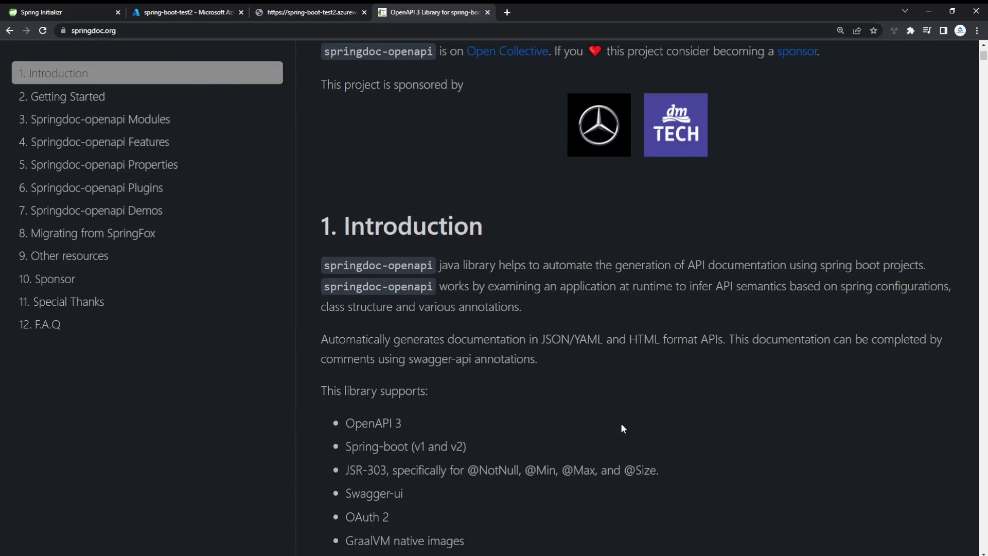
scroll(down, 3)
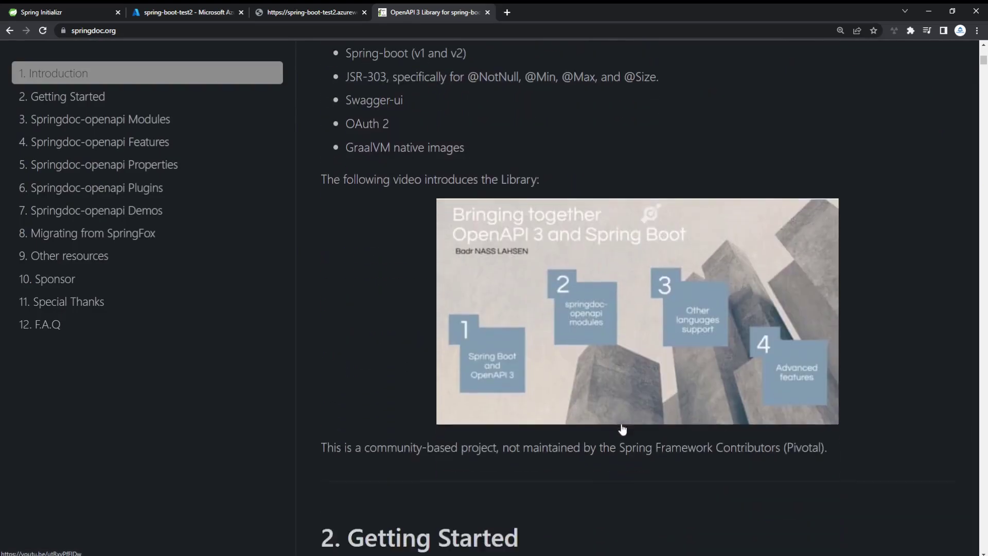
scroll(down, 3)
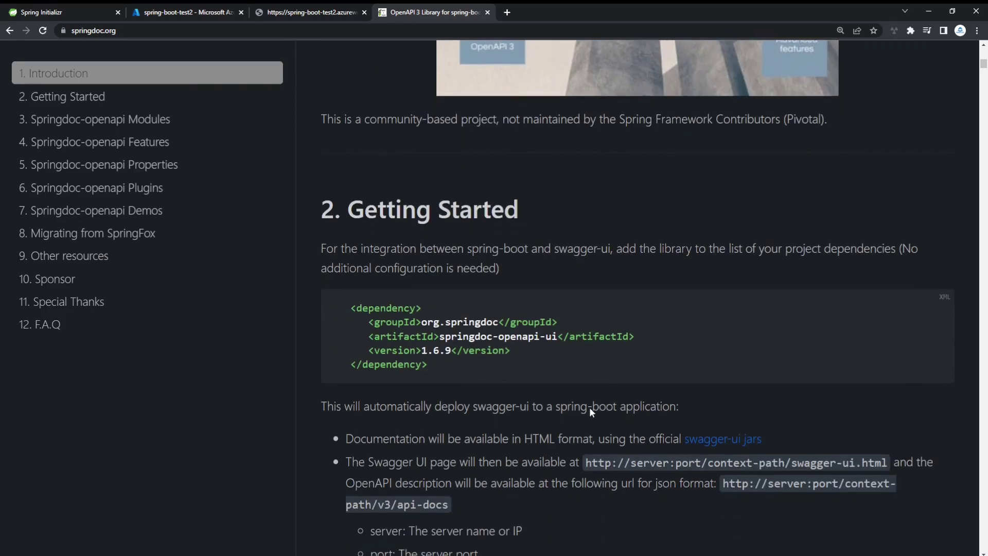
mouse_move(450, 367)
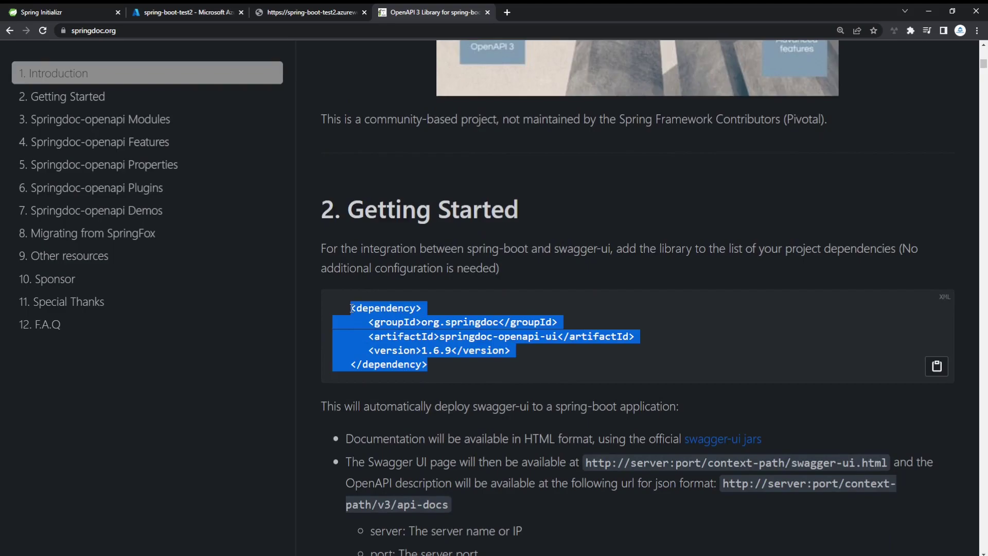
click(470, 401)
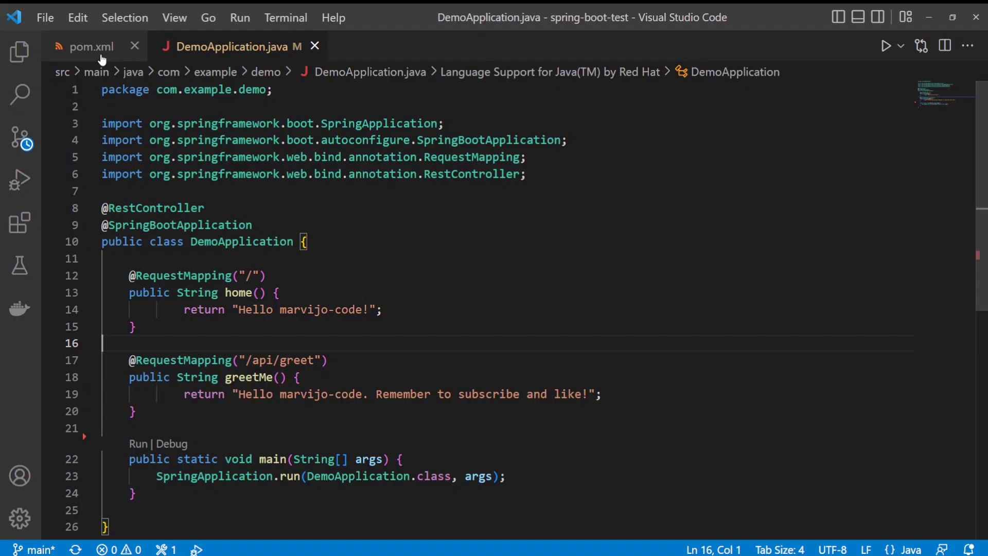
Step: Paste the springdoc-openapi-ui 1.6.9 dependency after starter-test in pom.xml and save
click(85, 46)
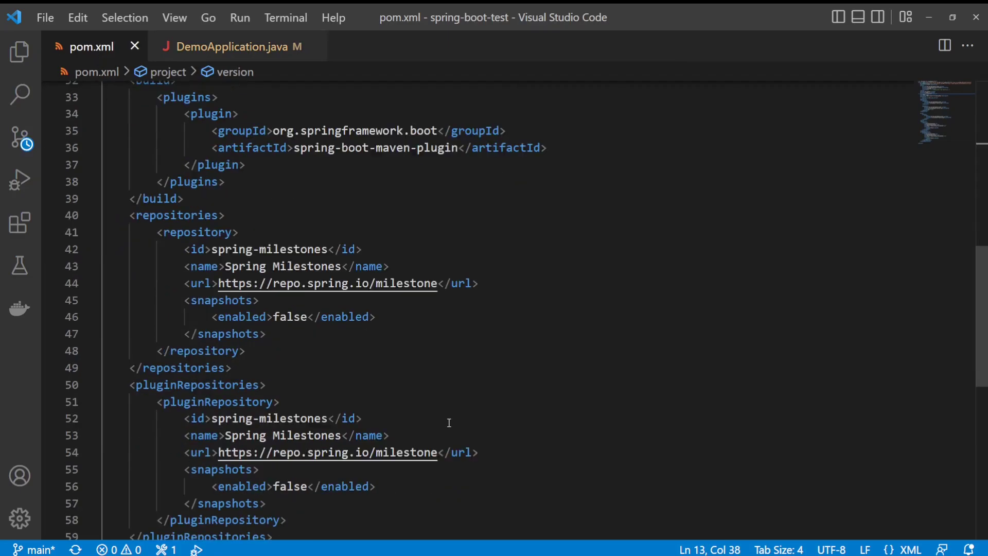
scroll(up, 3)
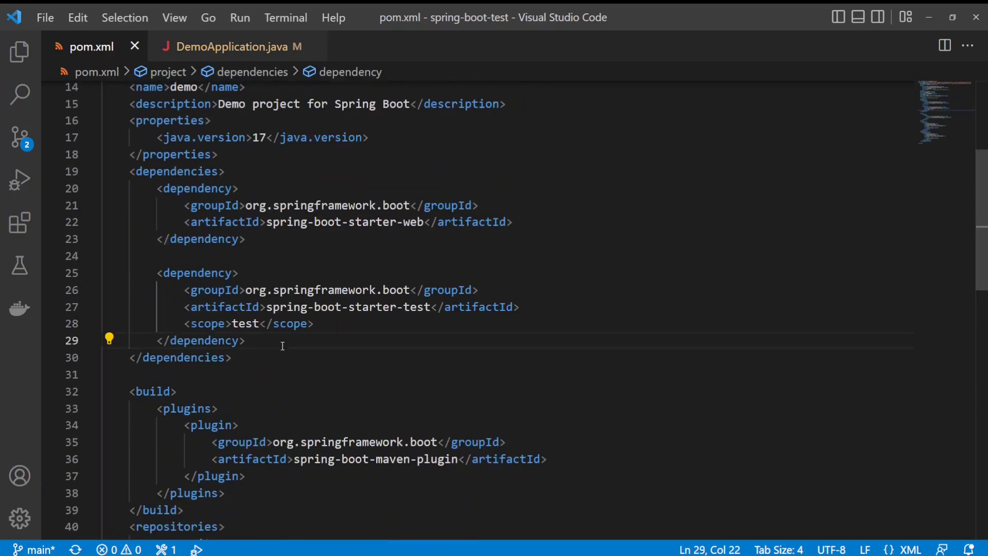
key(Enter)
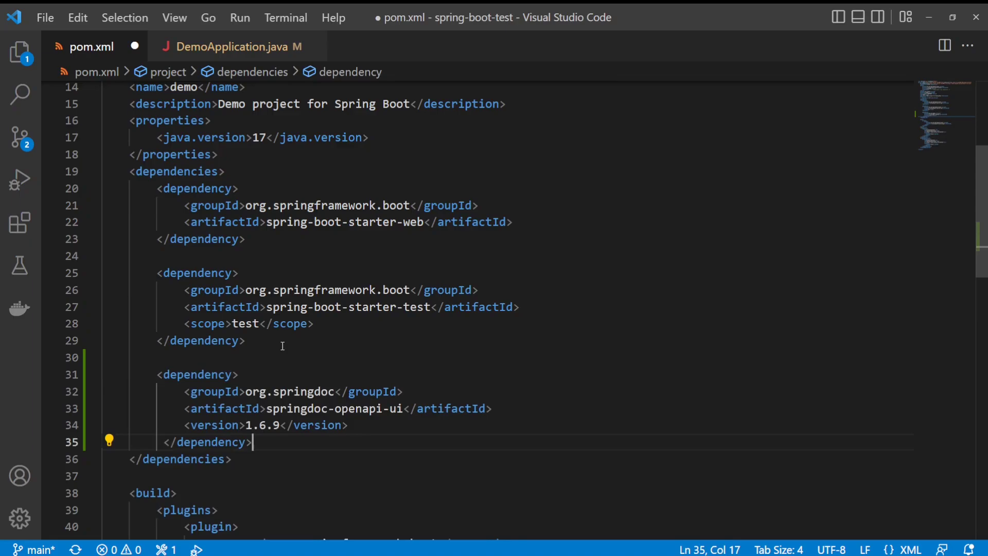
key(ctrl+s)
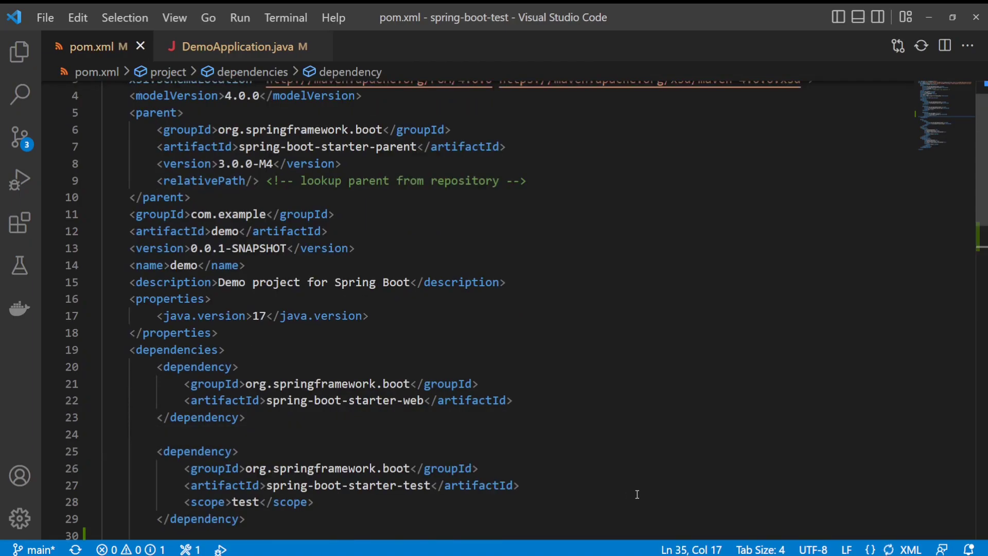
scroll(up, 3)
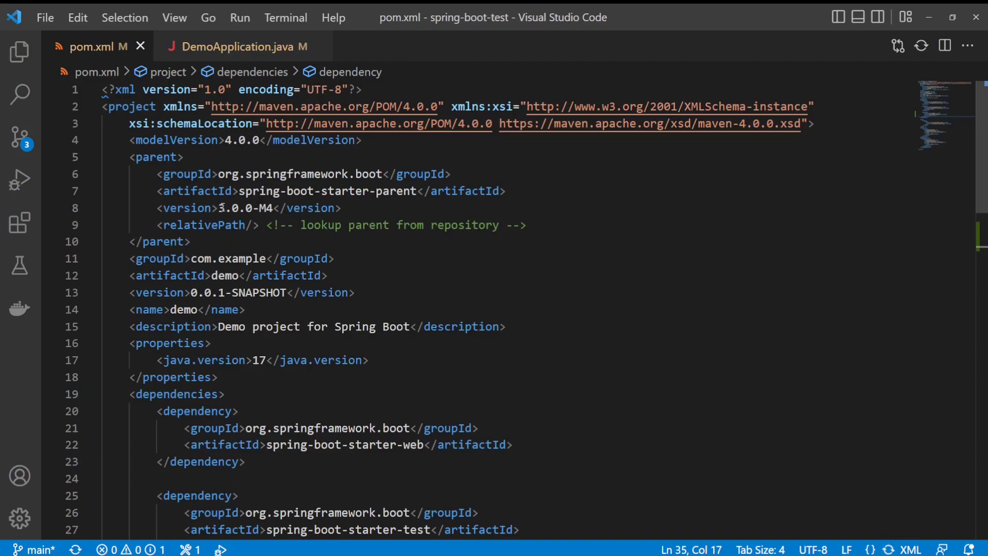
mouse_move(219, 208)
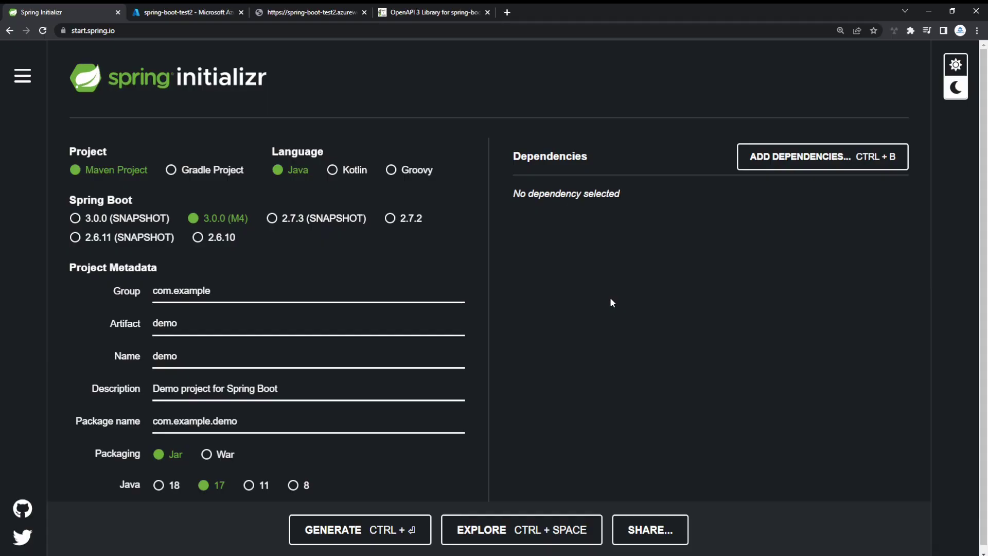
mouse_move(403, 226)
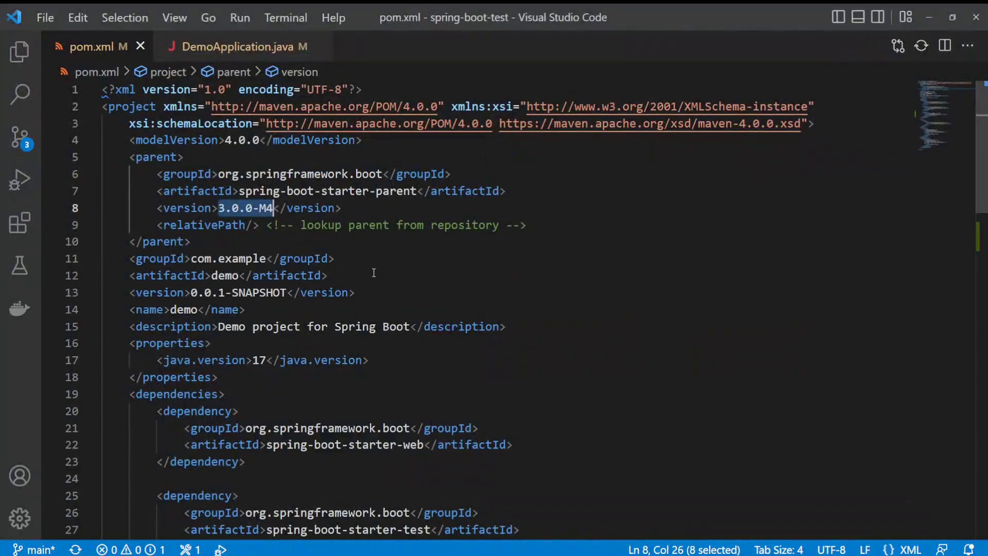
Step: Change the Spring Boot parent version to 2.7.2 in pom.xml and save
text(2)
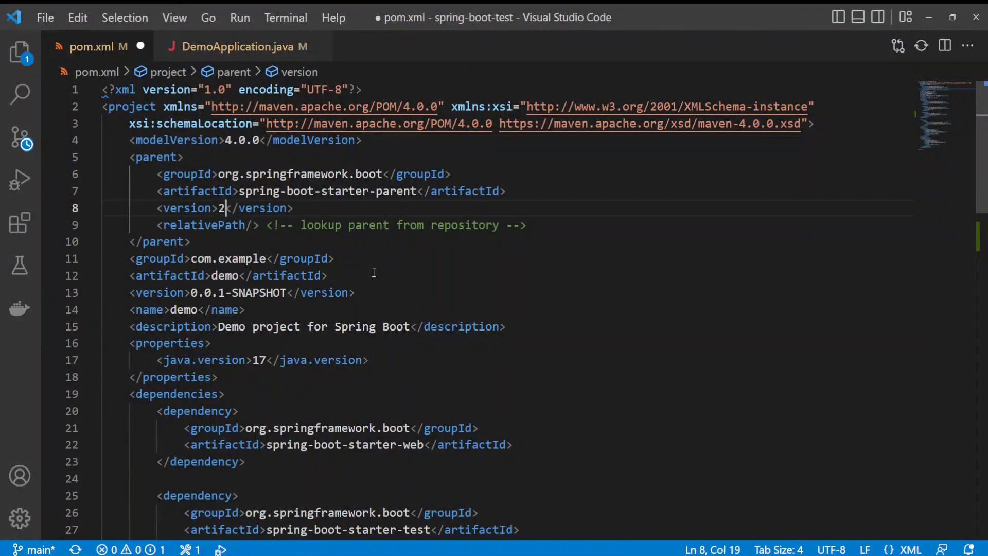
text(.7.2)
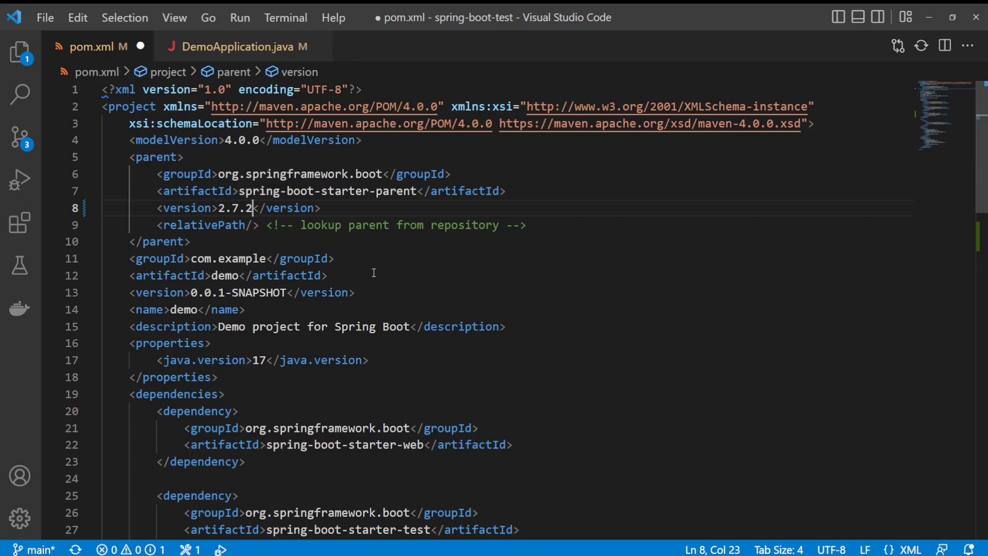
key(ctrl+s)
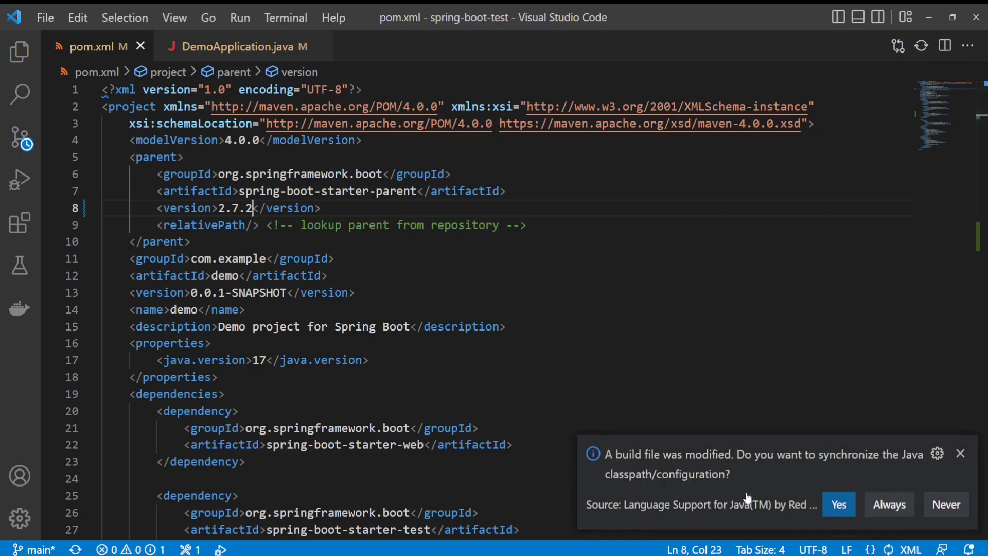
mouse_move(718, 502)
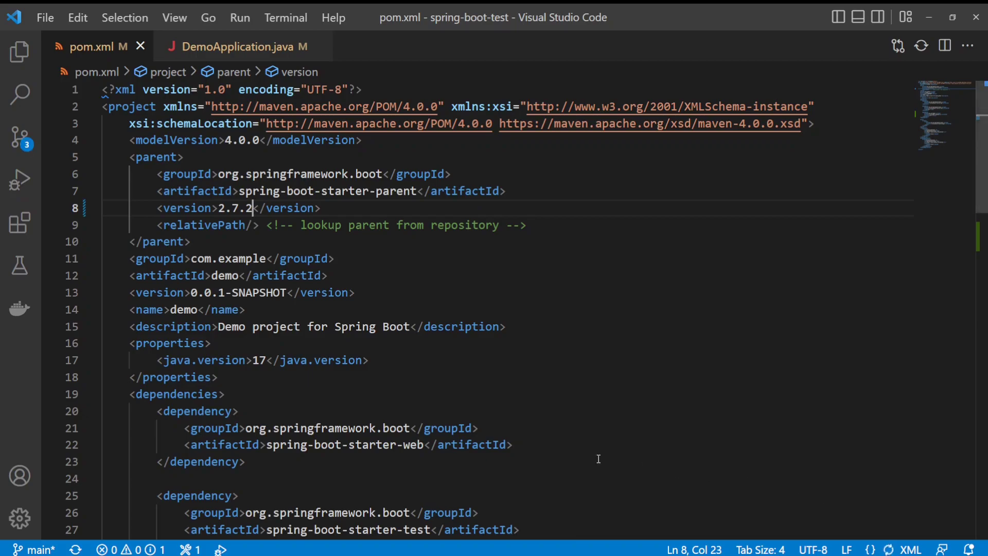
mouse_move(20, 51)
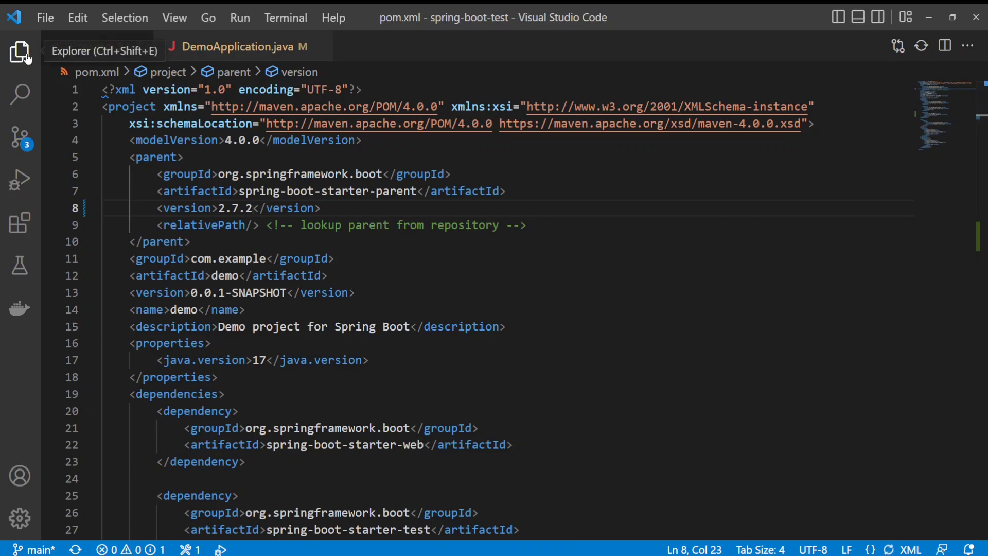
Step: Show the Explorer with the project files and the Maven demo project view
click(19, 52)
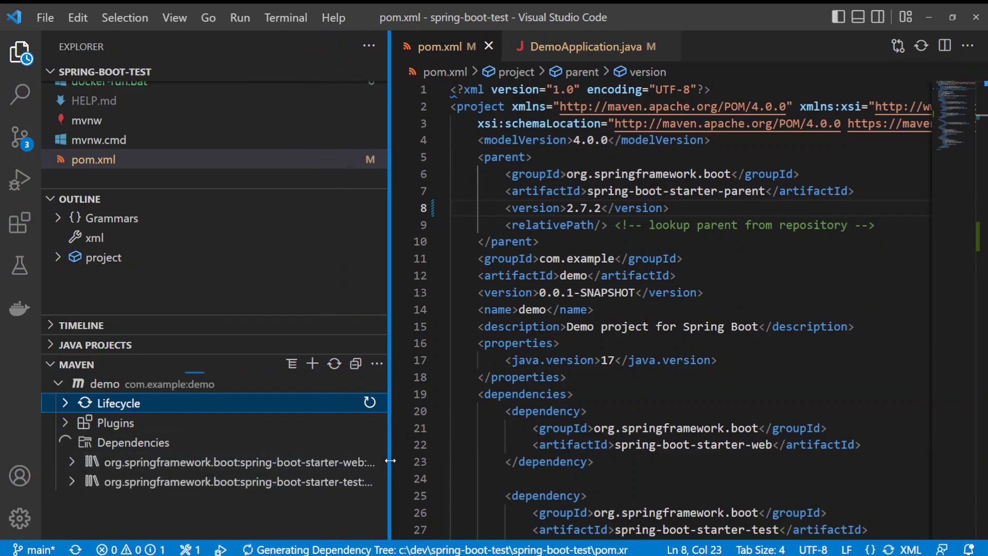
mouse_move(306, 482)
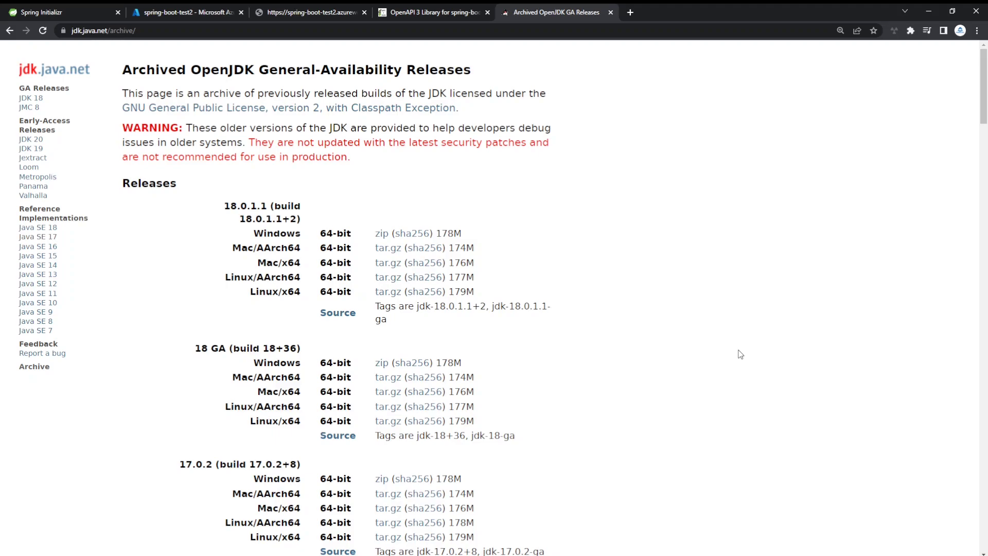
mouse_move(733, 352)
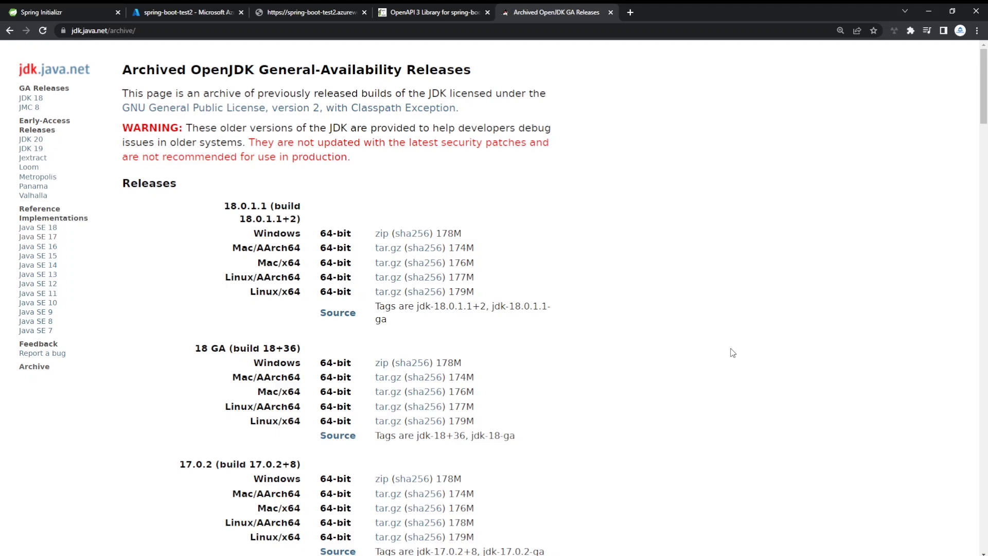
mouse_move(187, 79)
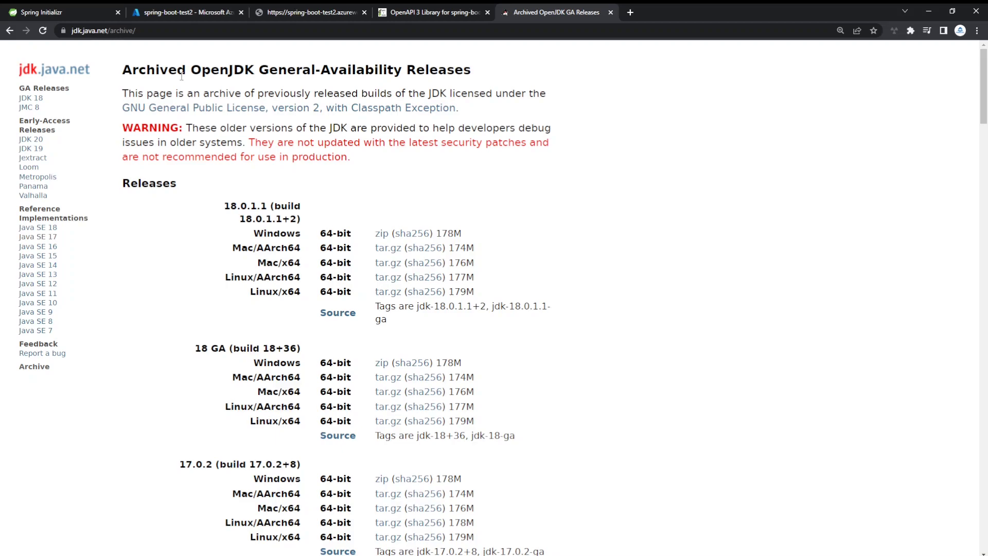
Step: Download the OpenJDK 17.0.2 Windows zip and extract it into C:\Program Files\java
scroll(down, 3)
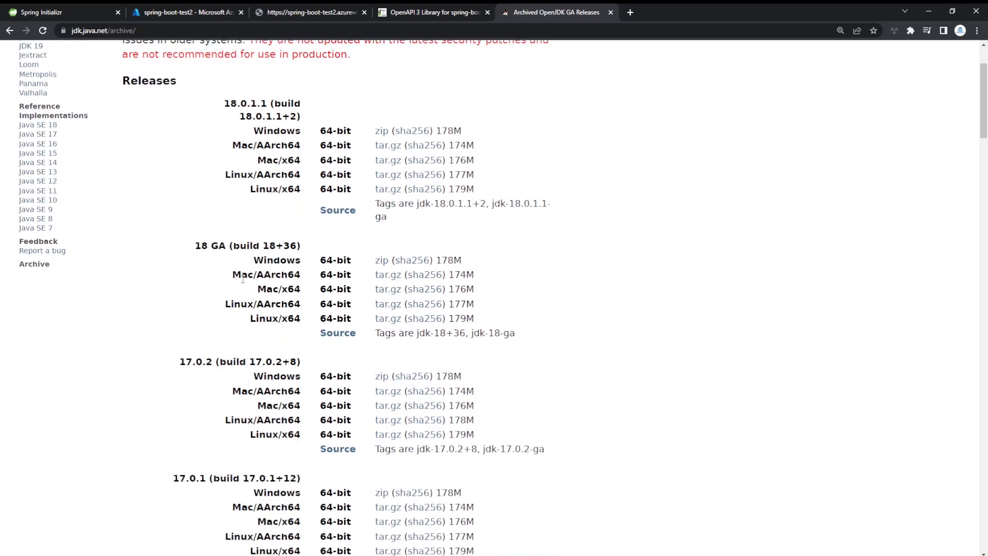
scroll(down, 3)
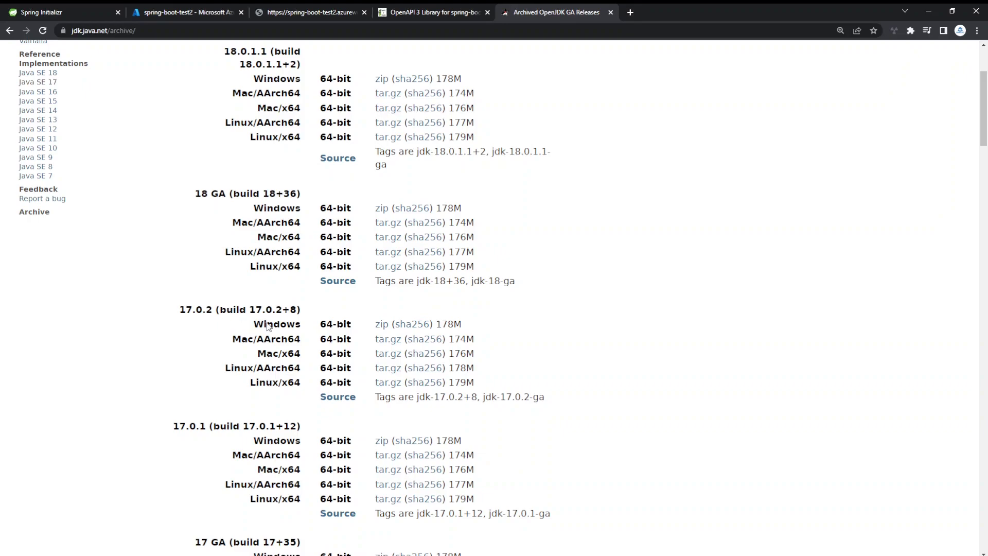
mouse_move(368, 379)
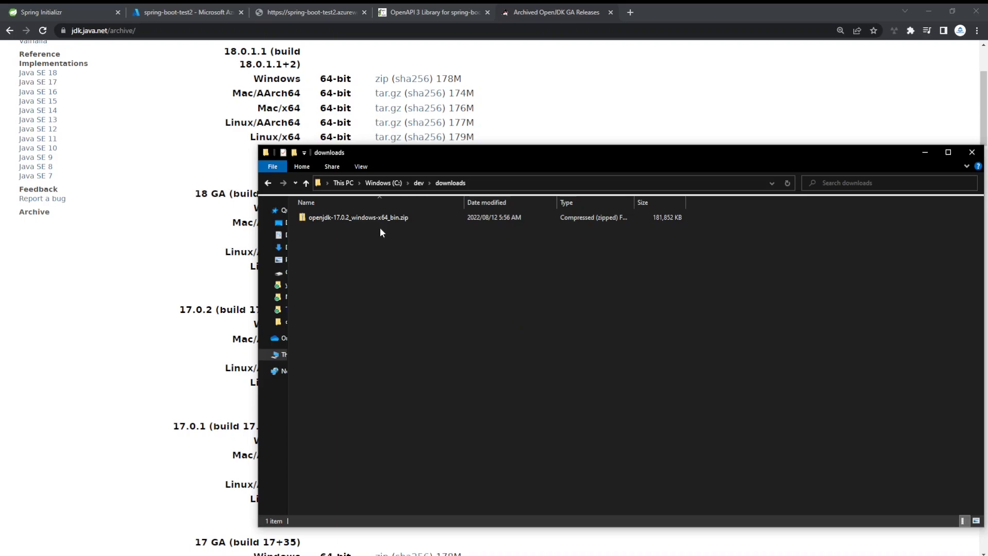
click(358, 218)
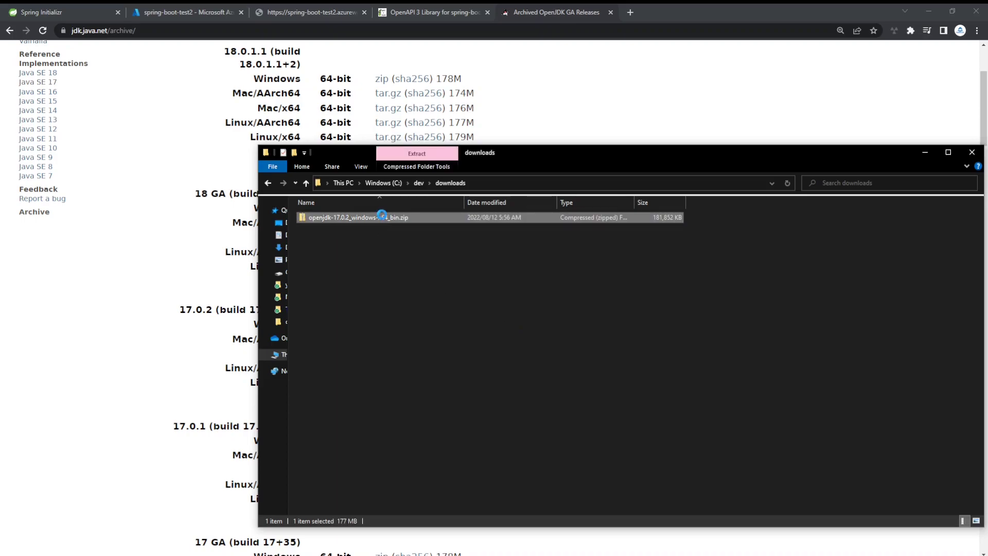
mouse_move(414, 262)
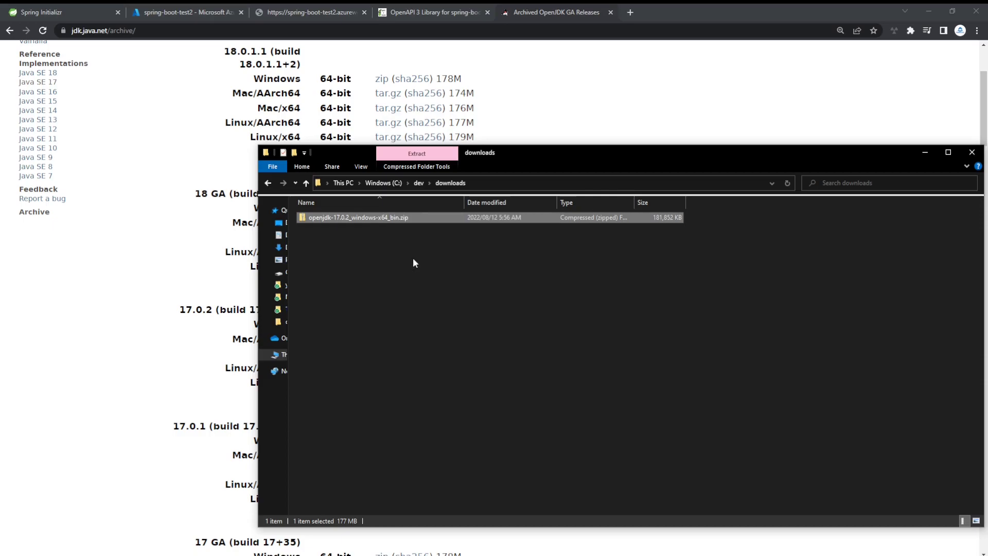
click(415, 155)
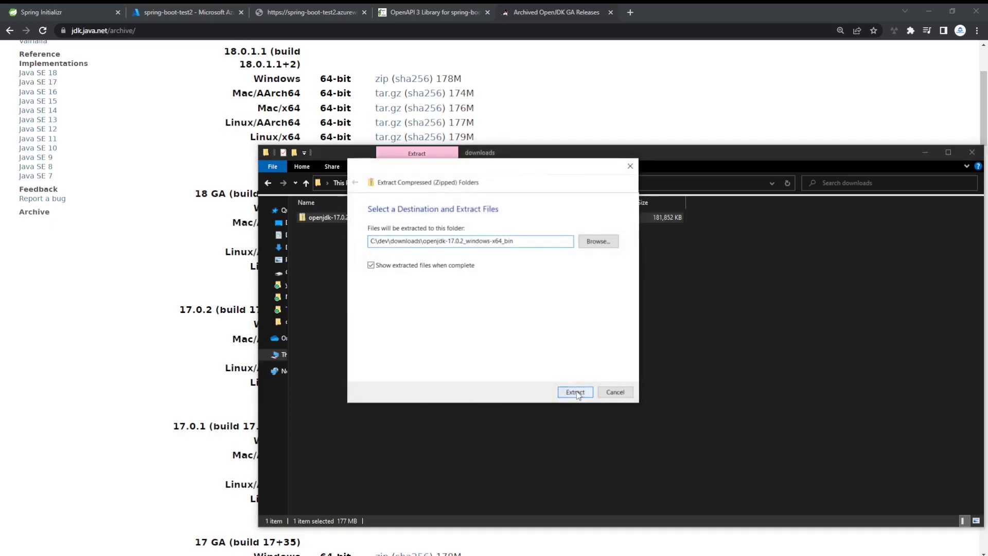
click(574, 392)
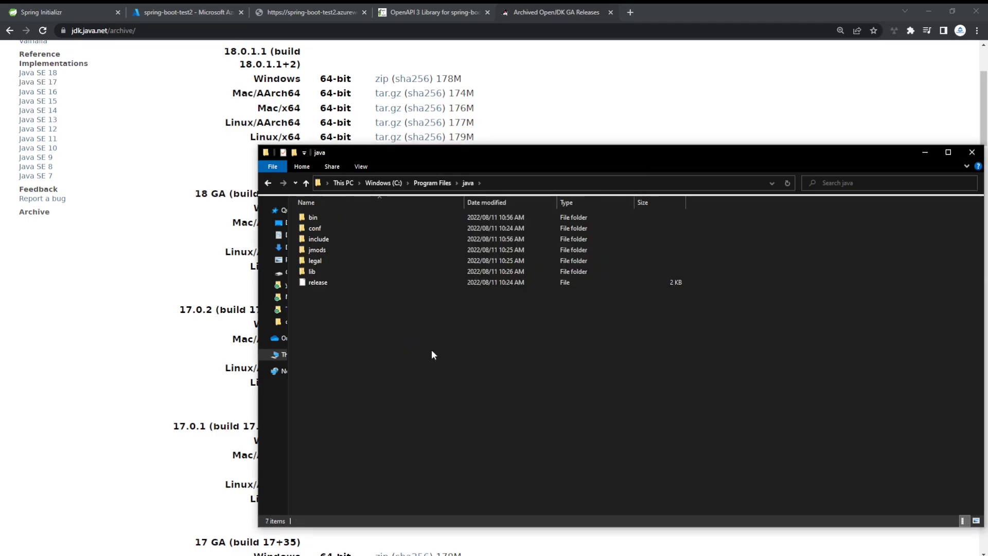
mouse_move(430, 331)
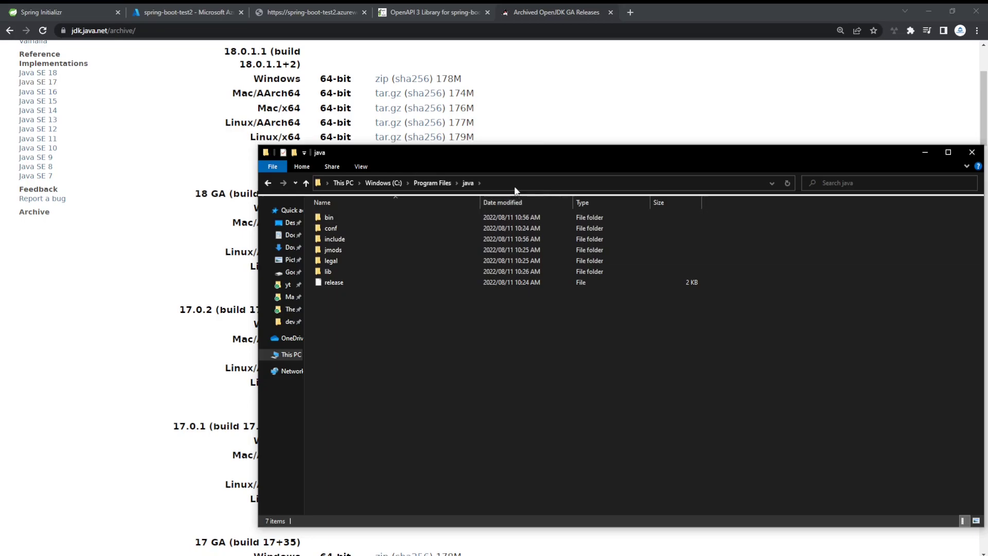
mouse_move(332, 361)
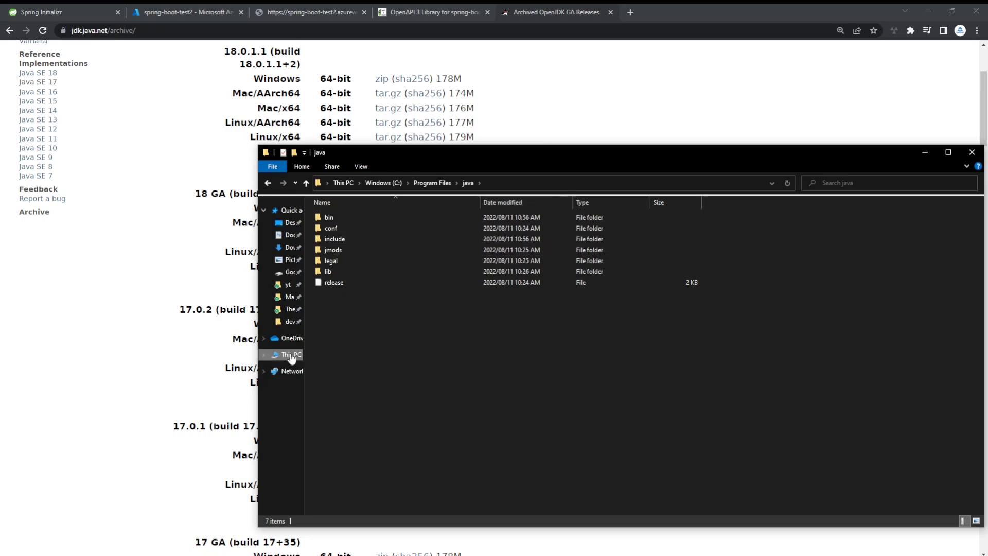
Step: Add C:\Program Files\java to the system Path via This PC Properties > Environment Variables
right_click(291, 355)
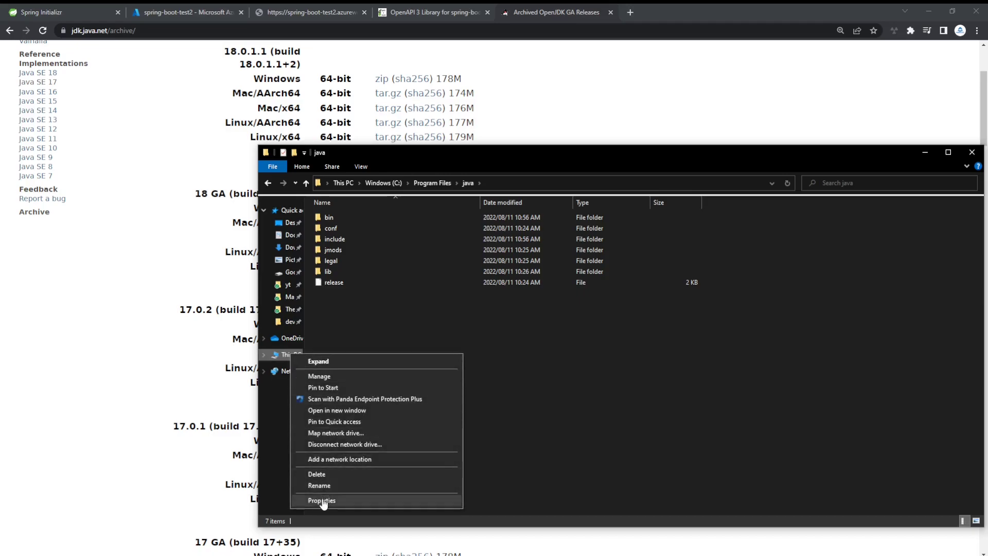
click(321, 500)
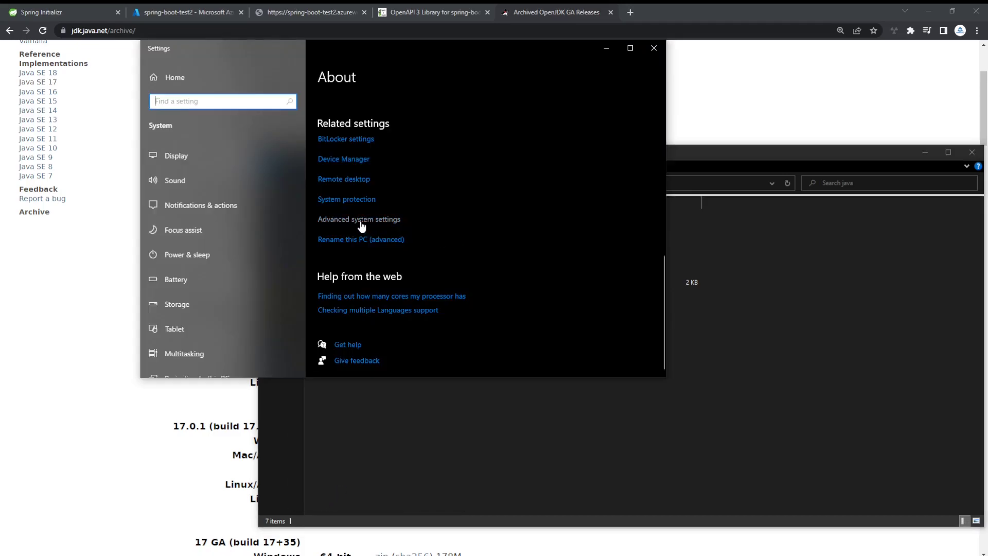
click(358, 218)
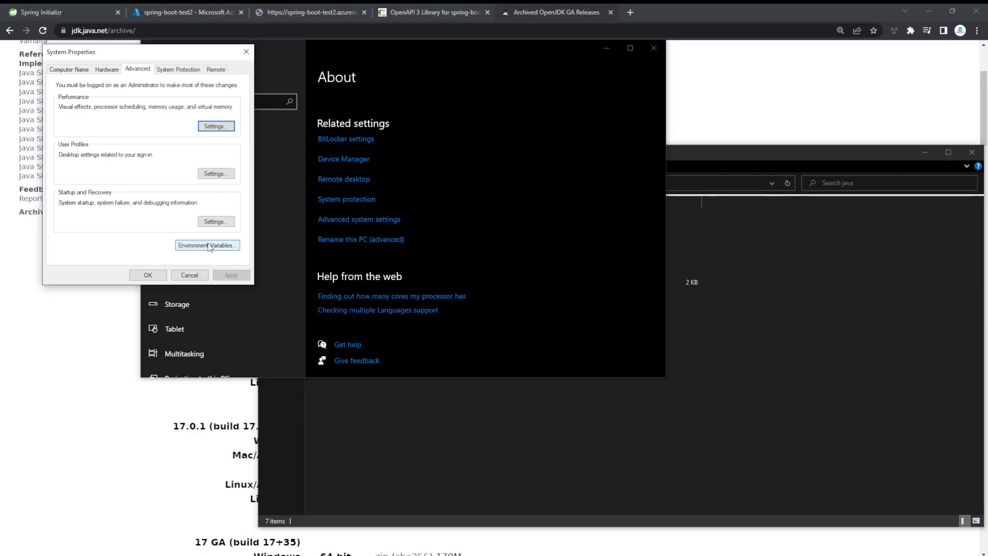
click(207, 245)
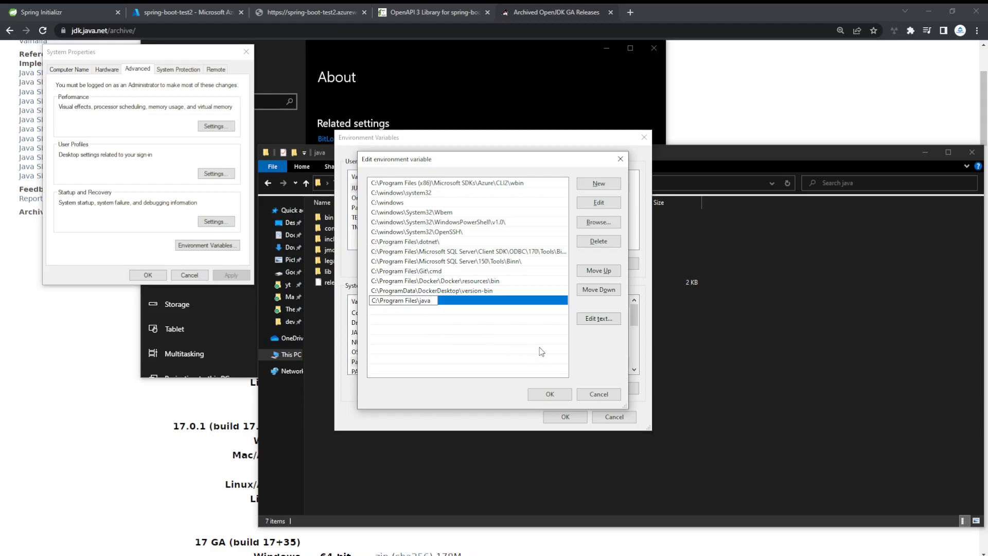
click(549, 395)
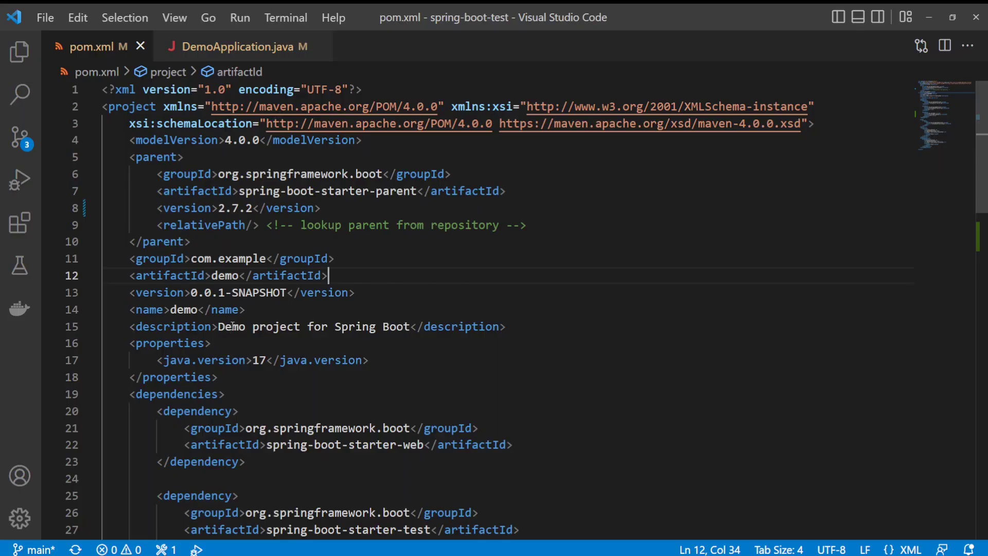
mouse_move(42, 241)
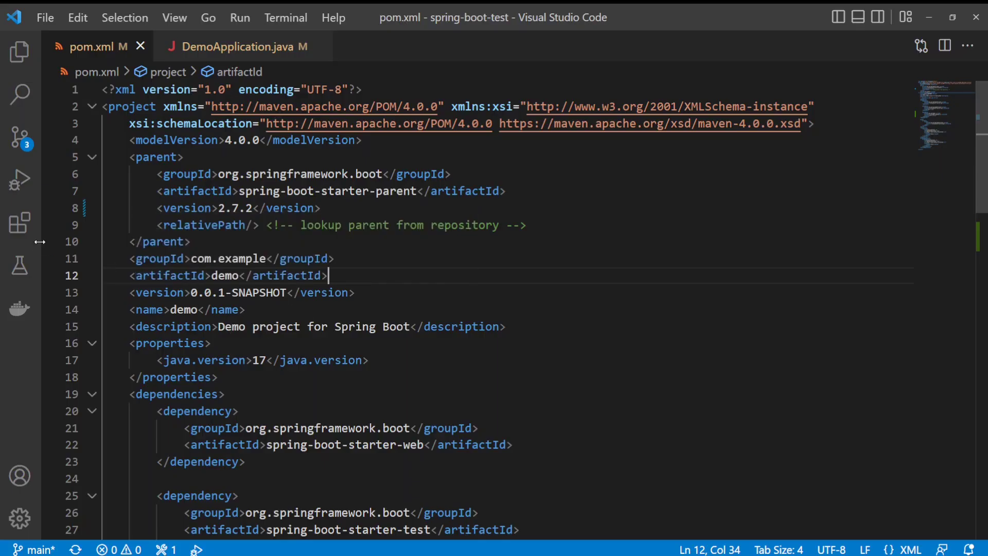
mouse_move(19, 223)
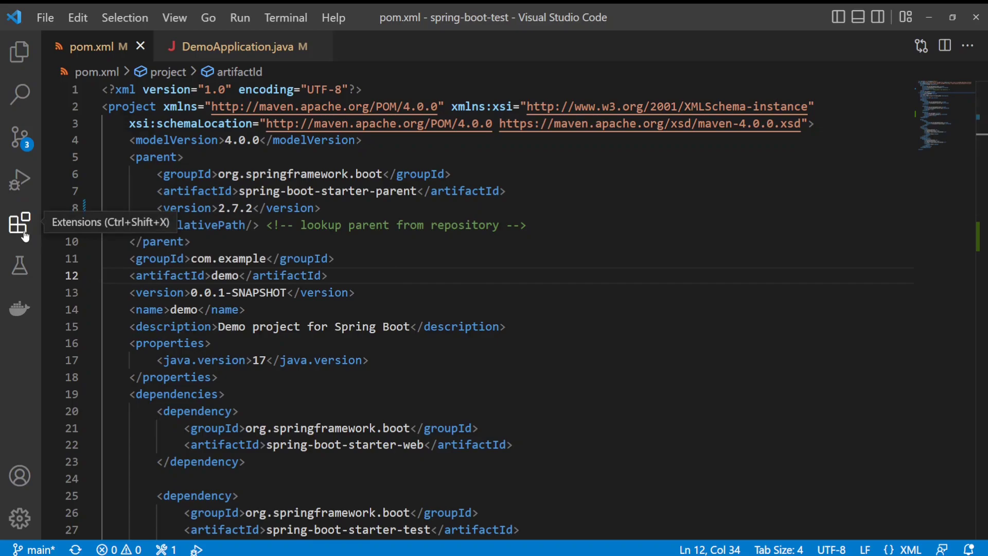
Step: Review the Java extensions in the Extensions view, hide it and return to DemoApplication.java
click(20, 223)
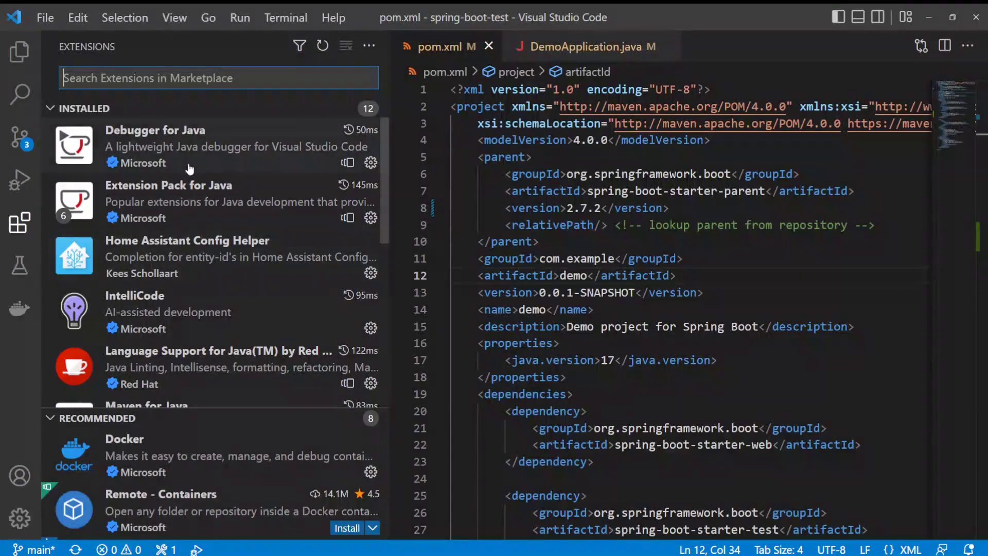
mouse_move(230, 210)
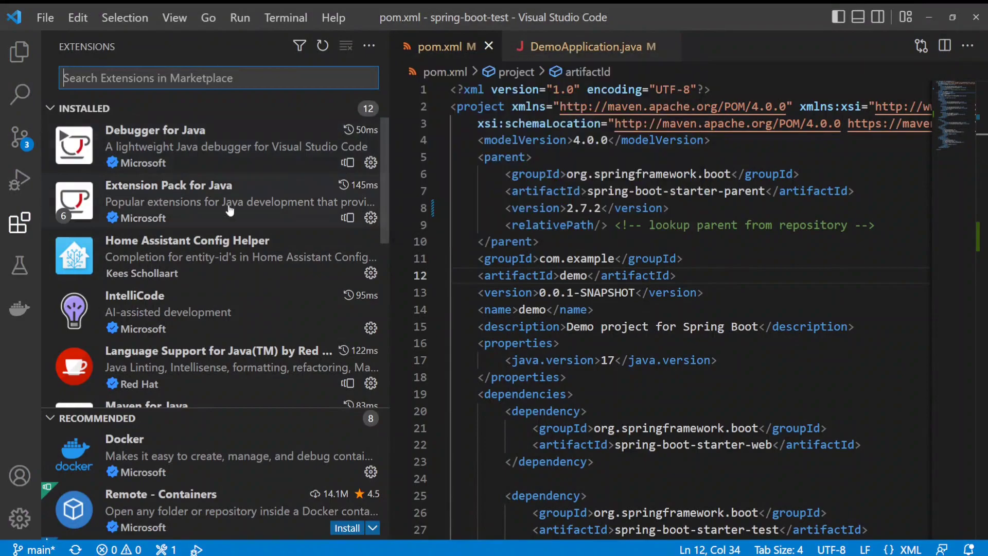
mouse_move(240, 201)
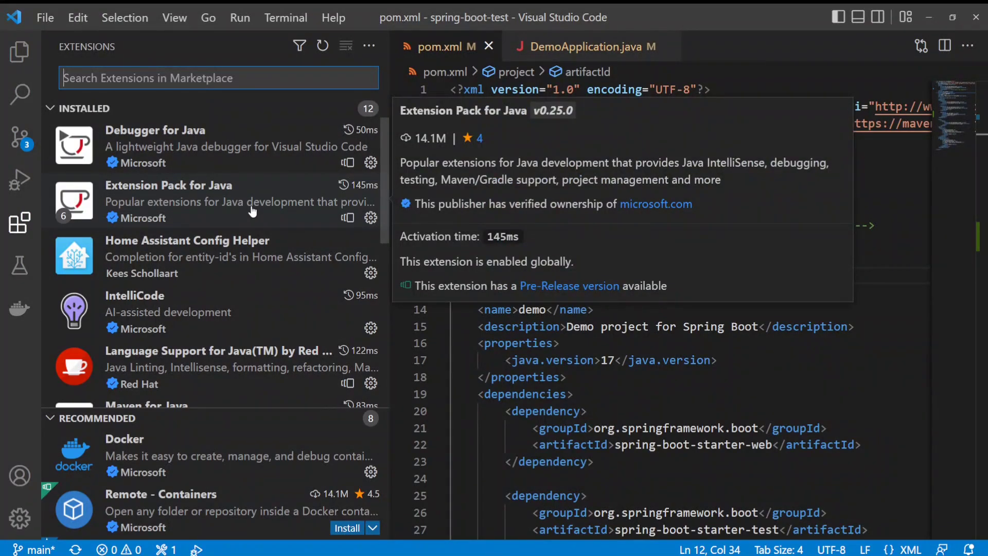
click(19, 223)
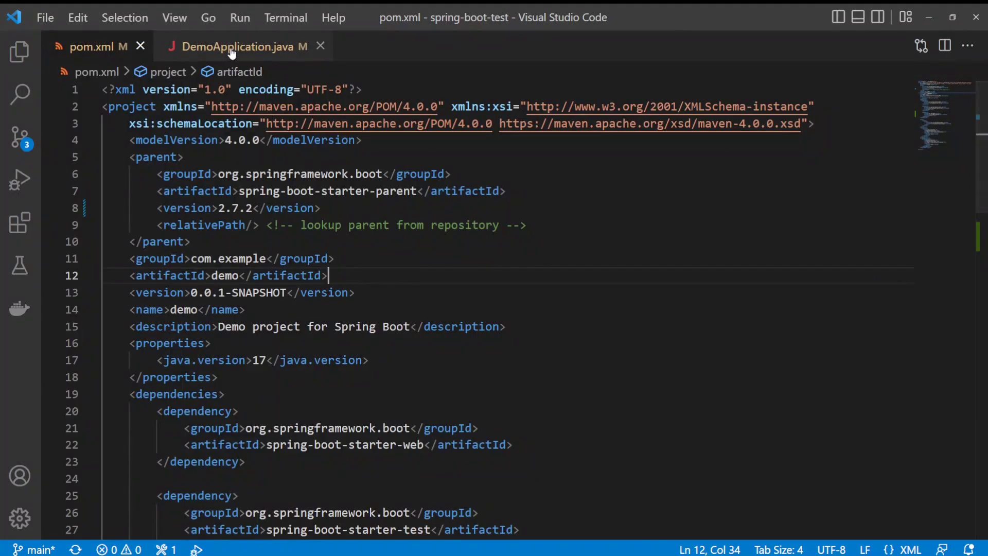
click(238, 46)
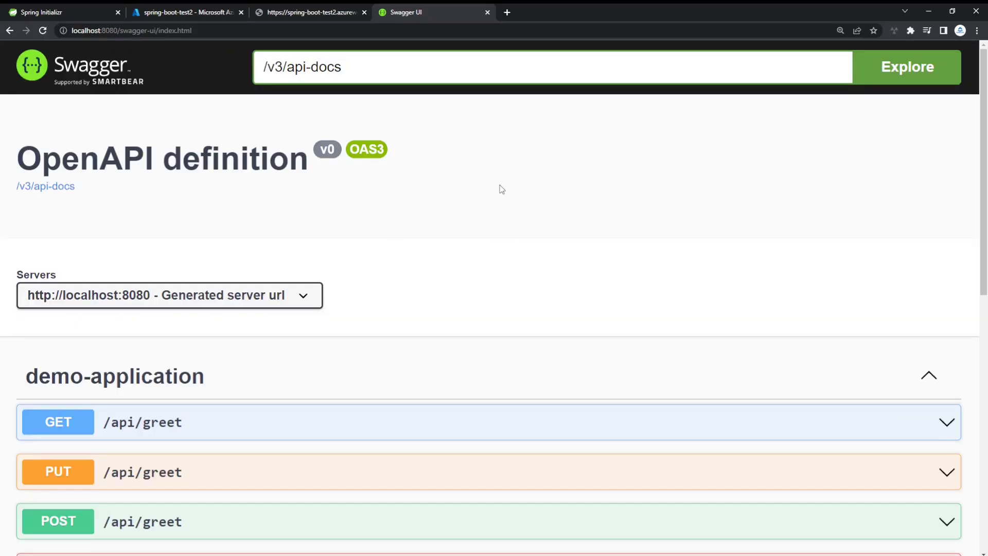
Step: Scroll the Swagger page to the demo-application /api/greet entries for every HTTP method
scroll(down, 3)
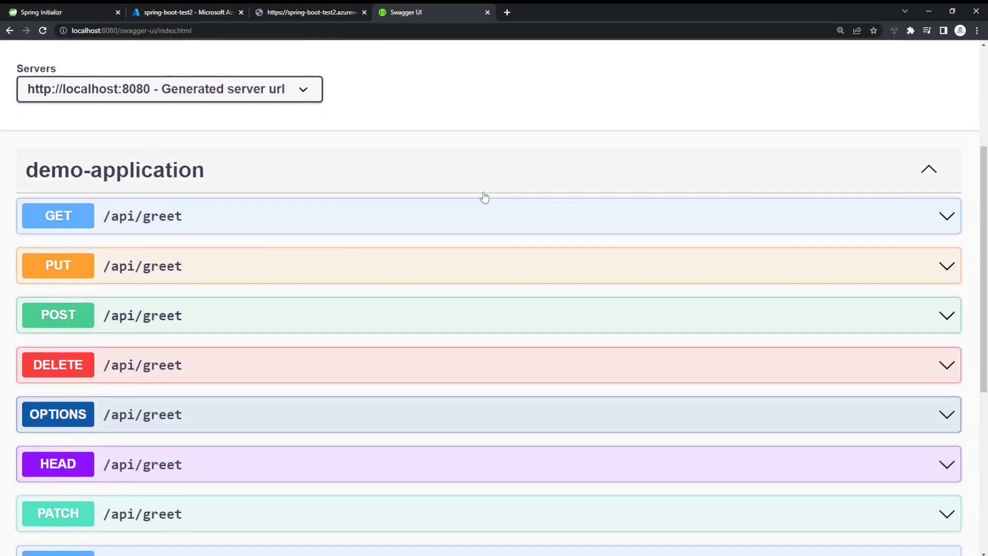
mouse_move(194, 312)
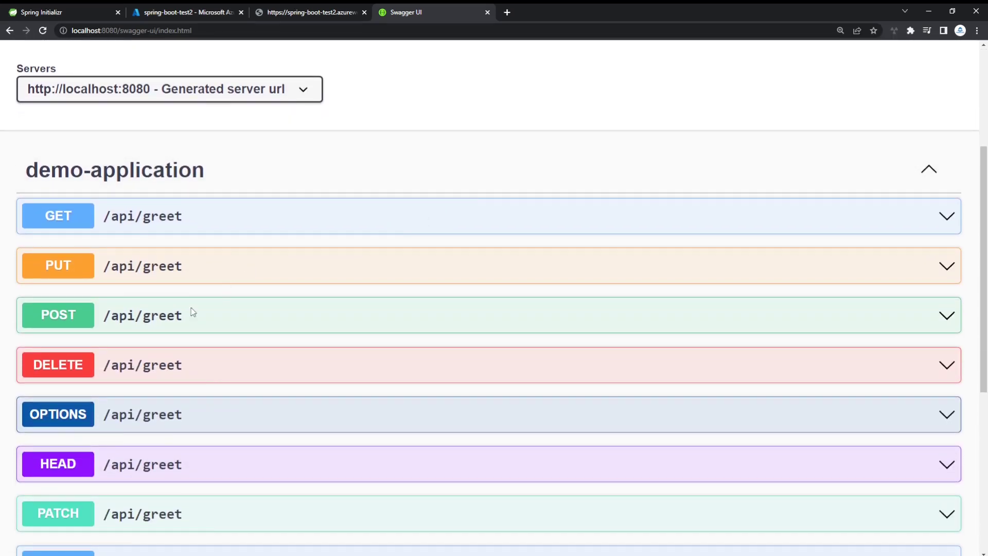
mouse_move(190, 366)
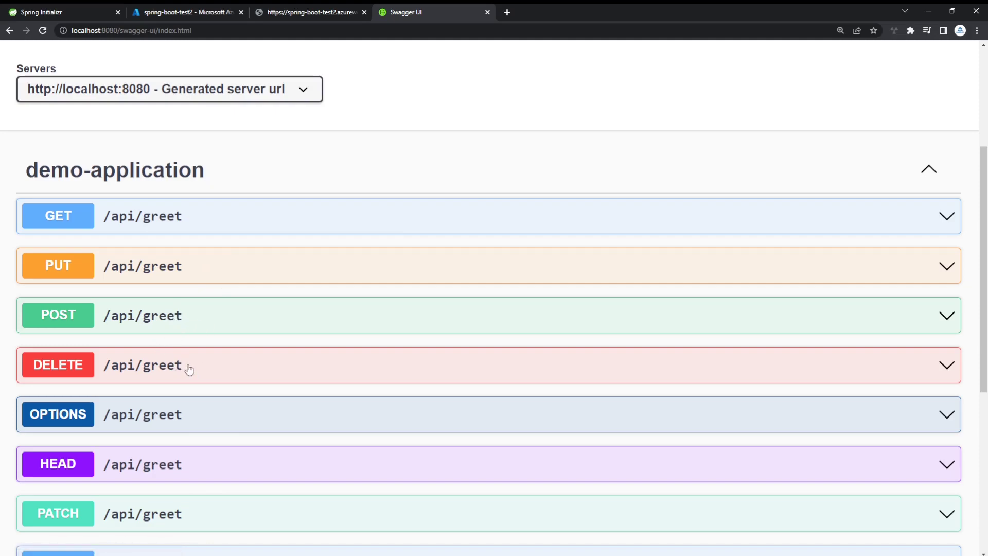
mouse_move(311, 407)
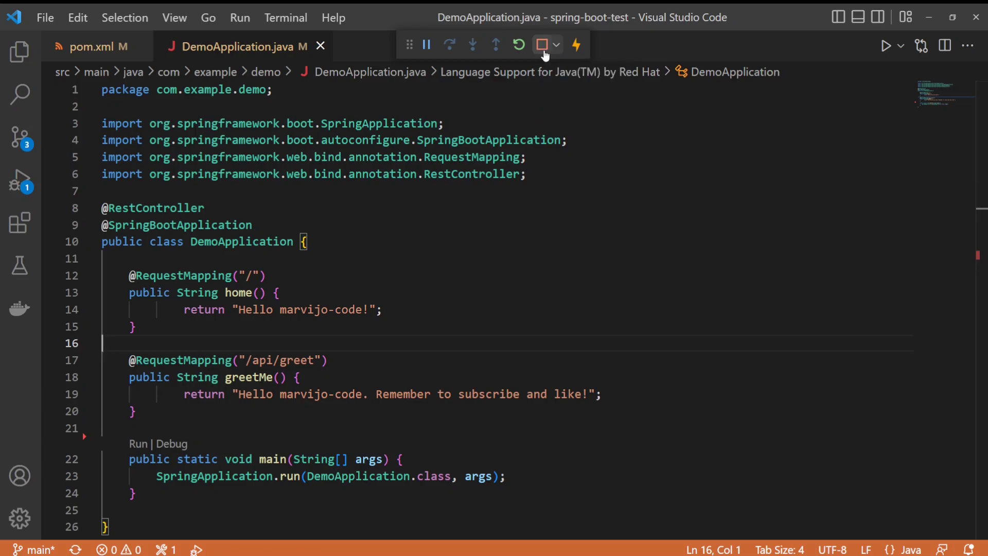
click(542, 44)
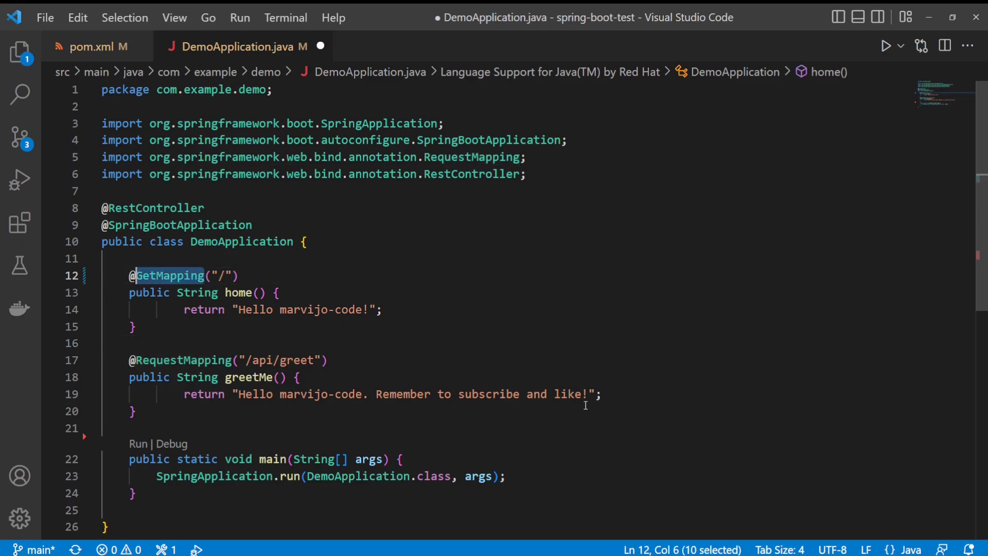
click(204, 360)
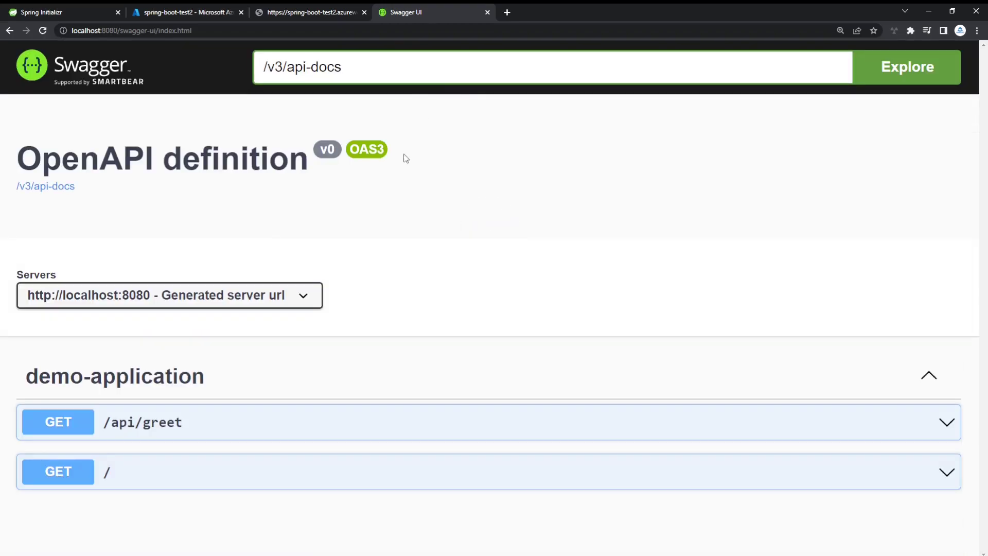
mouse_move(160, 462)
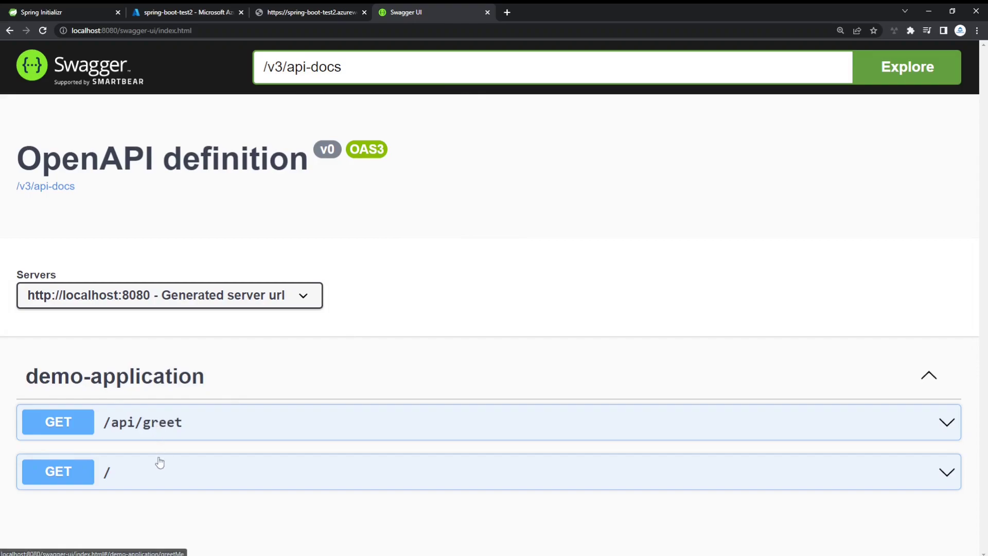
mouse_move(480, 237)
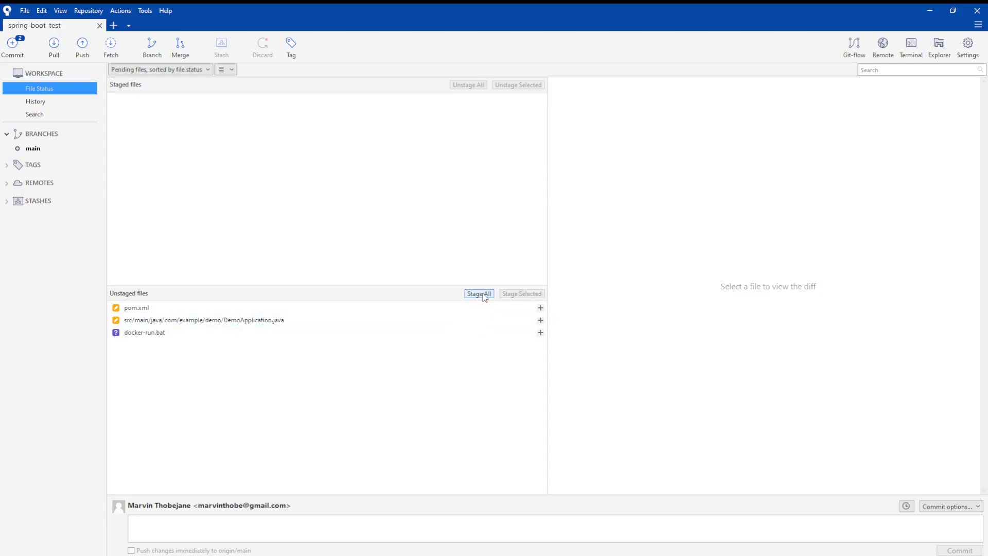
Step: Stage all three files and commit them as 'add Swagger' with immediate push to main
click(479, 293)
text(add Swagger)
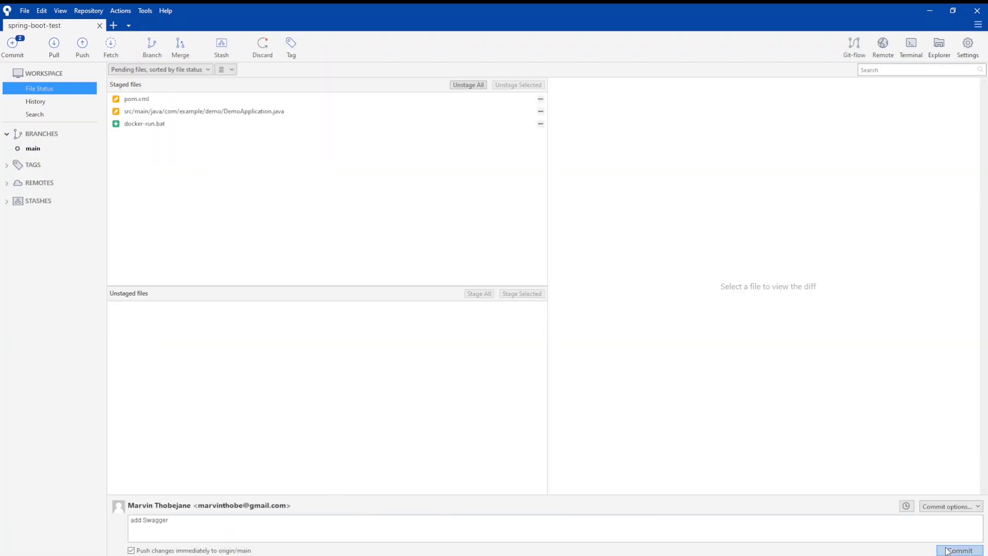
click(958, 549)
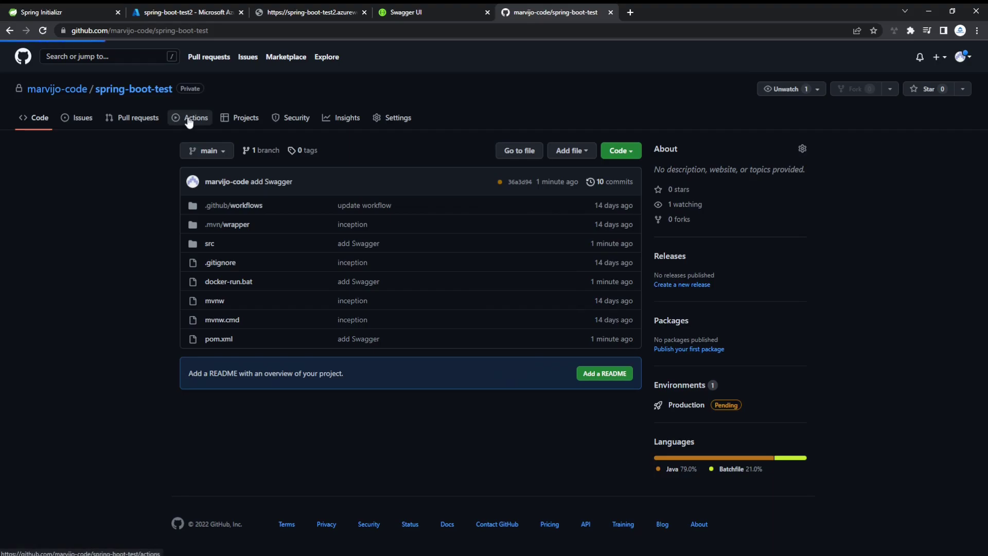
Step: Verify the 'add Swagger' Actions run's deploy job succeeded, then switch to the Azure portal
click(195, 118)
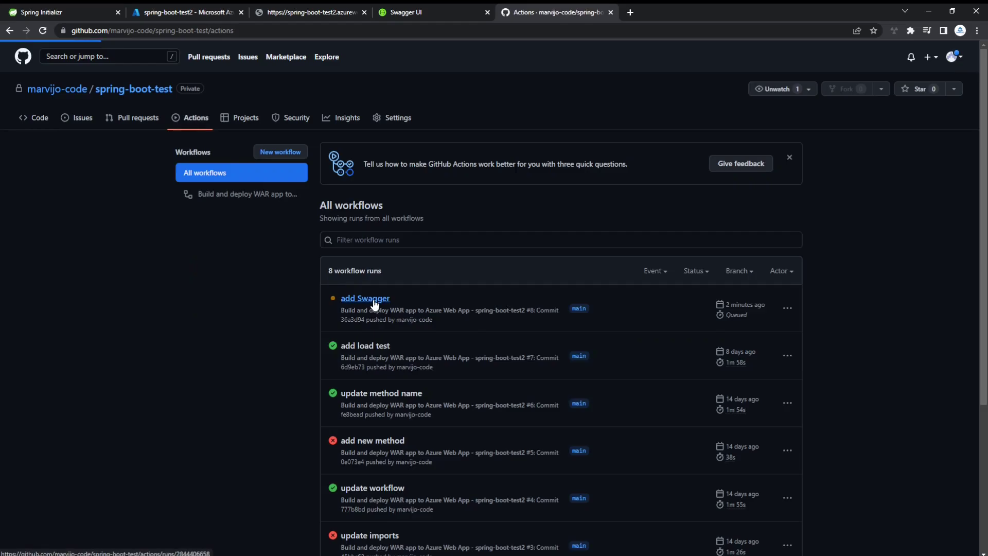
click(364, 298)
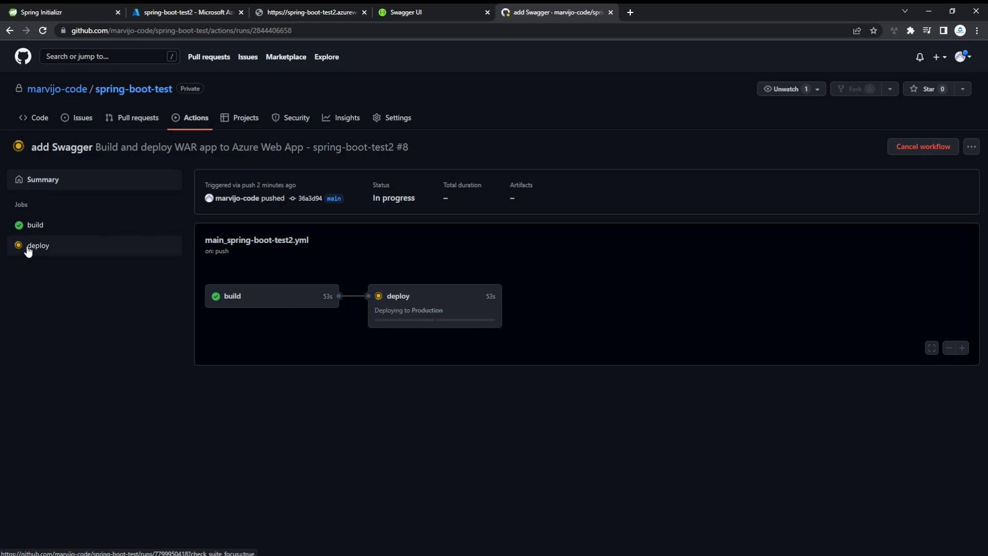
click(38, 245)
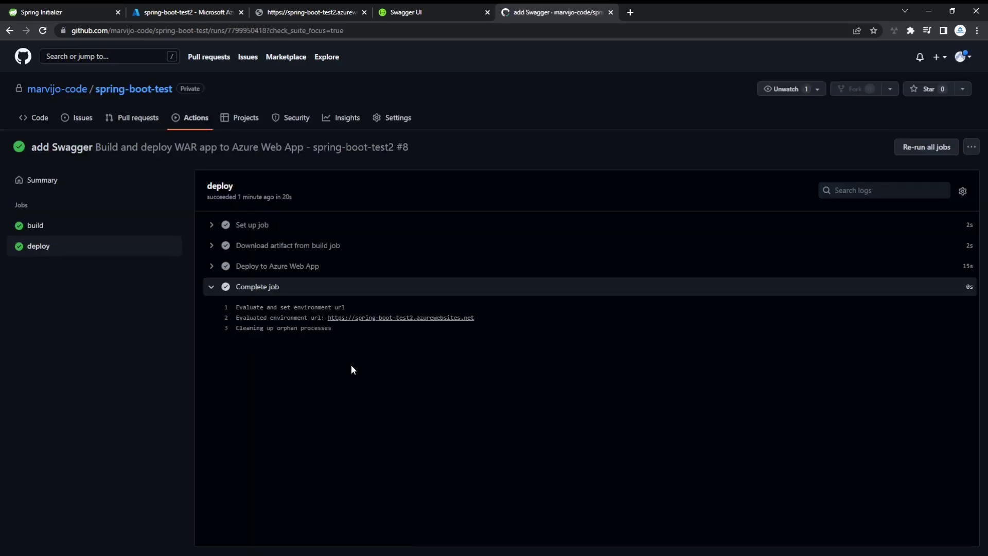
click(184, 12)
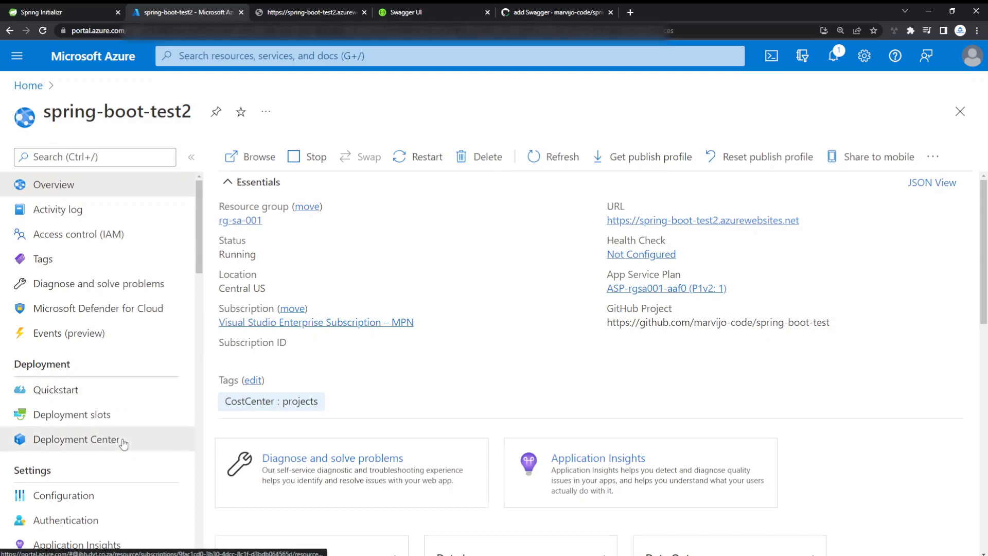
Step: Confirm in Deployment Center logs that the 'add Swagger' deployment succeeded, then return to Overview
click(75, 440)
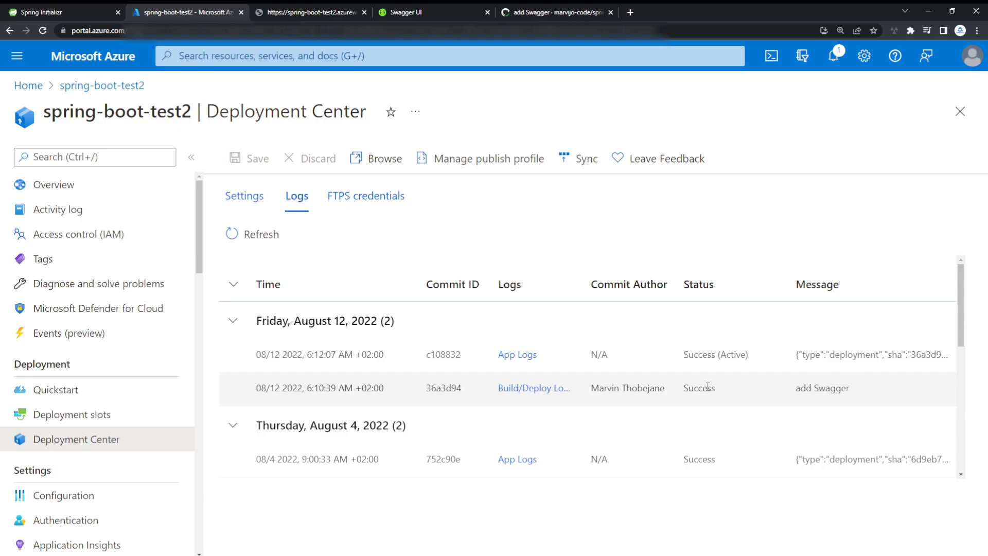
double_click(699, 388)
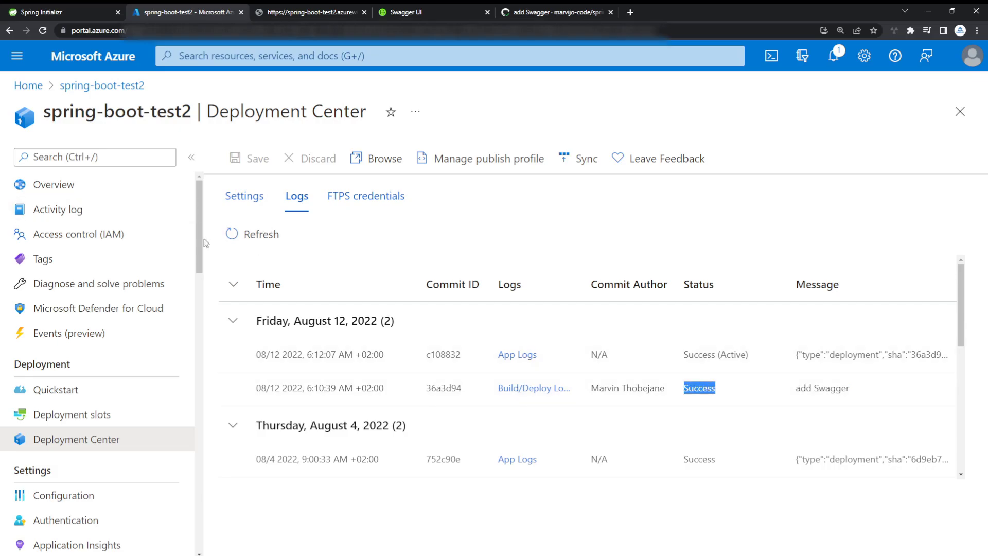
click(54, 185)
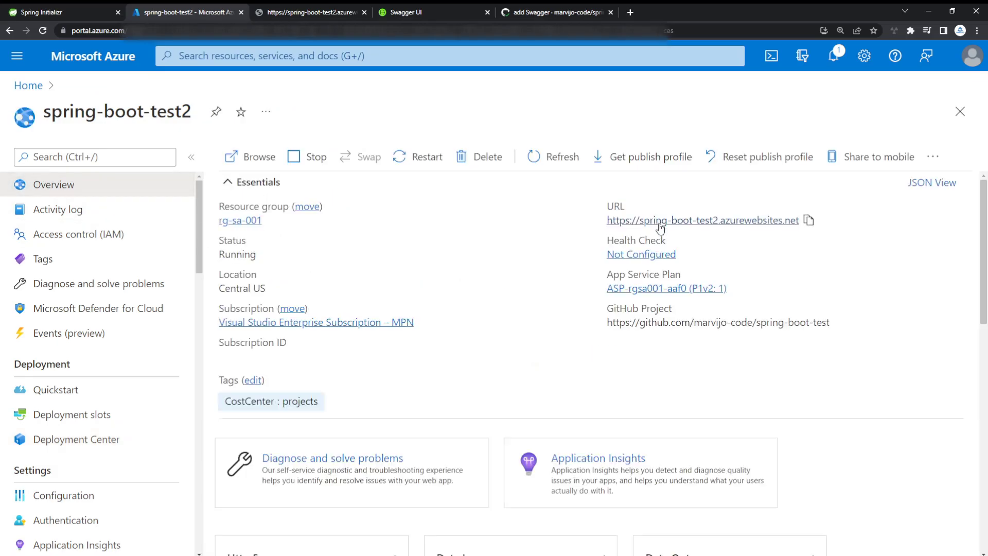
mouse_move(656, 226)
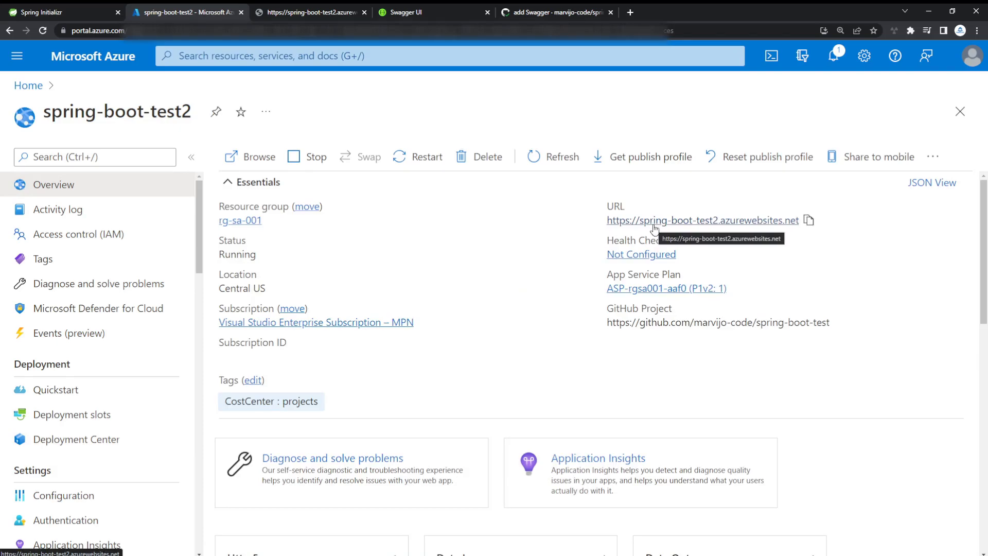